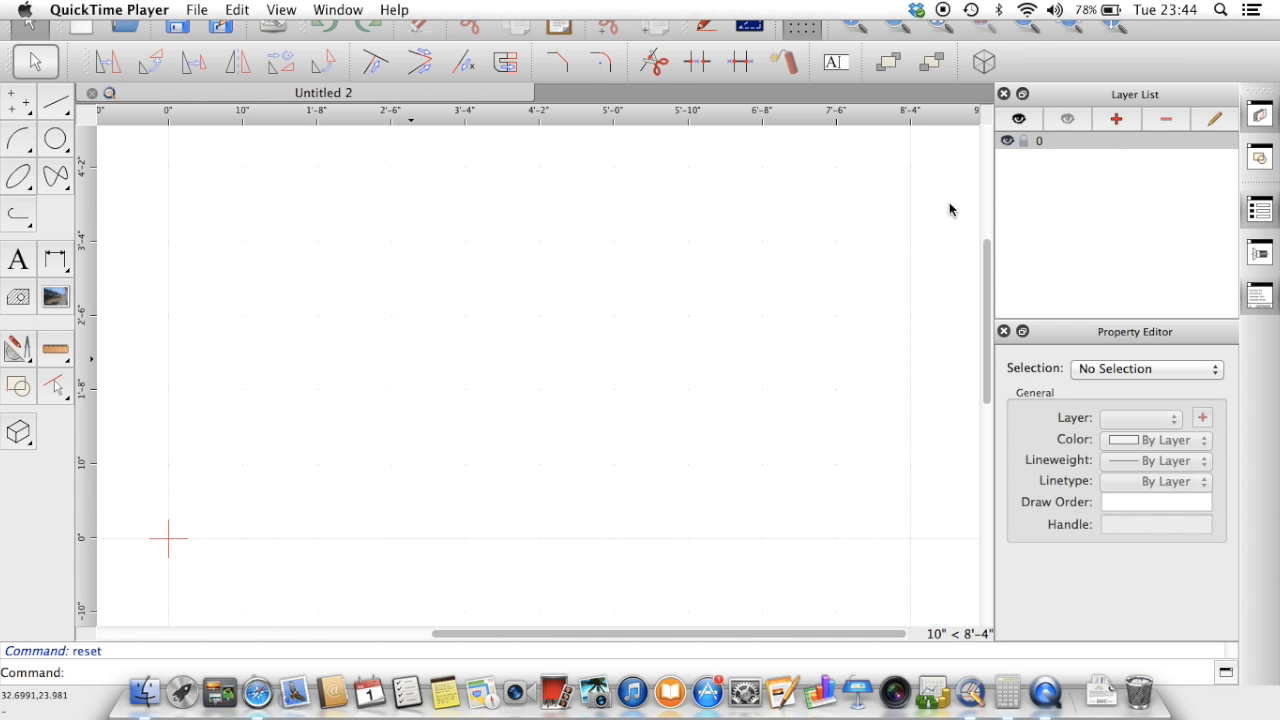
# Step: Add a new layer named 'drawing' from the Layer List
pyautogui.click(1115, 119)
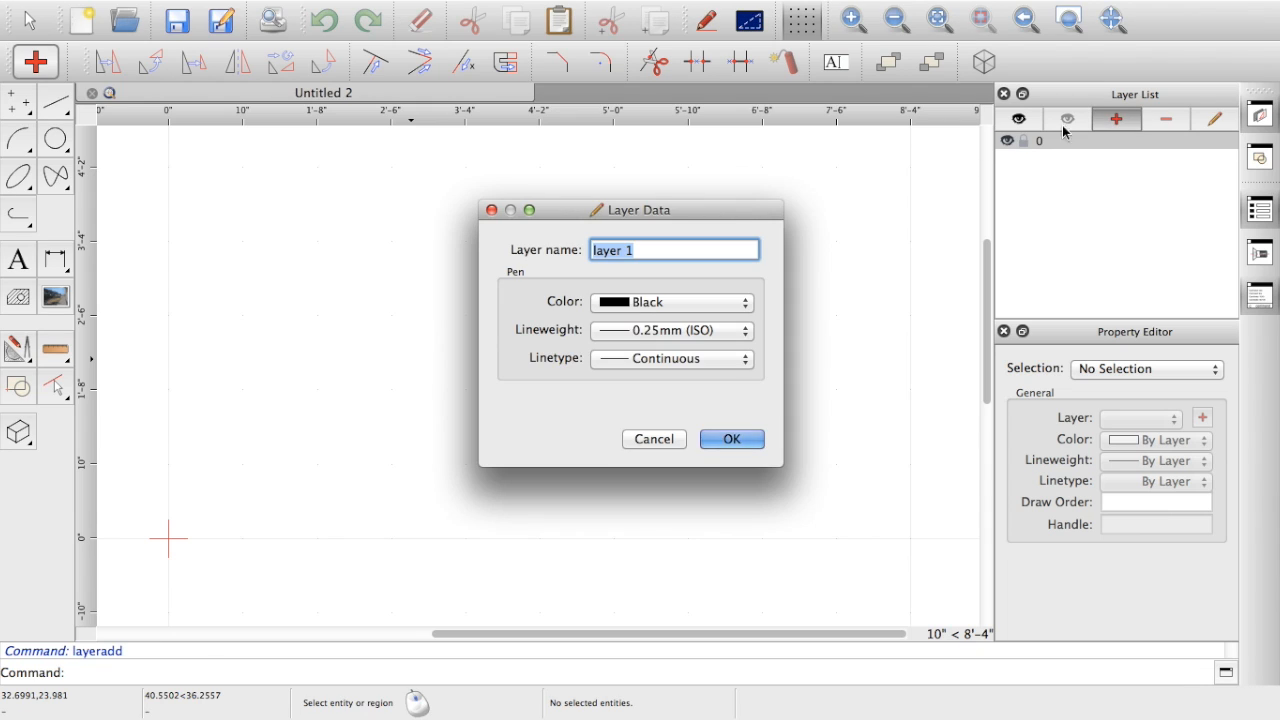
pyautogui.write('drawing')
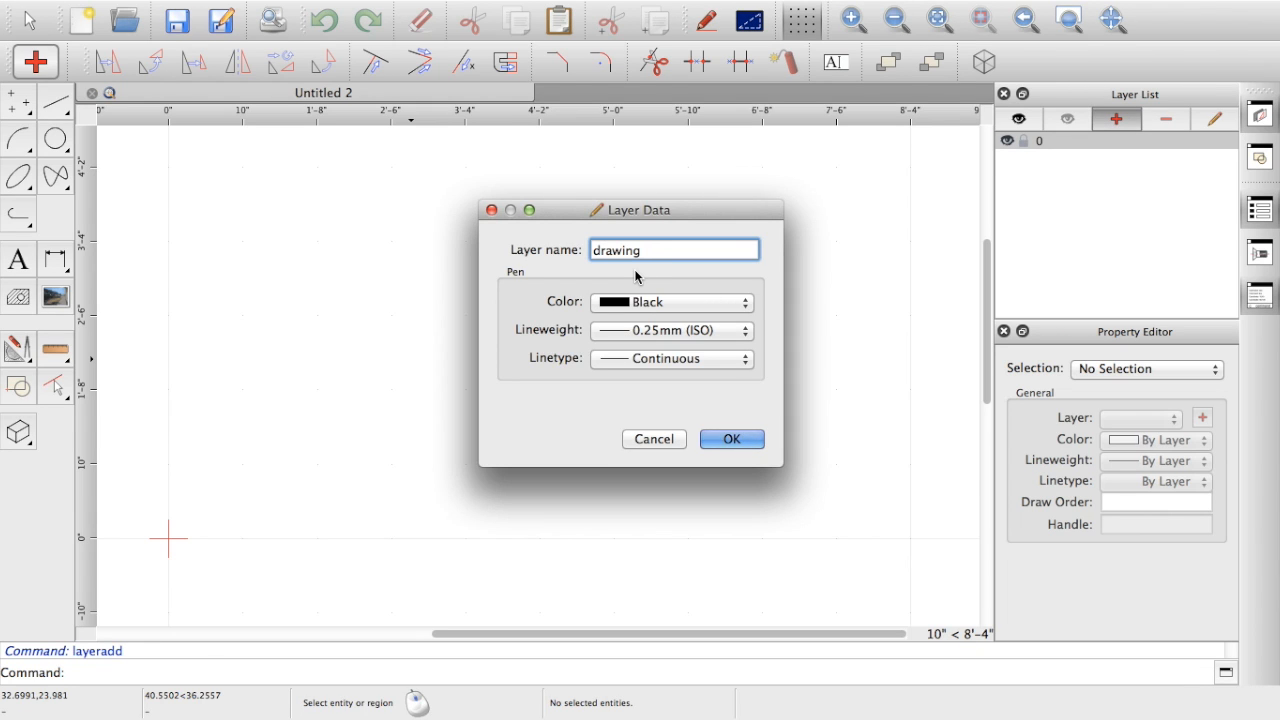
pyautogui.click(731, 439)
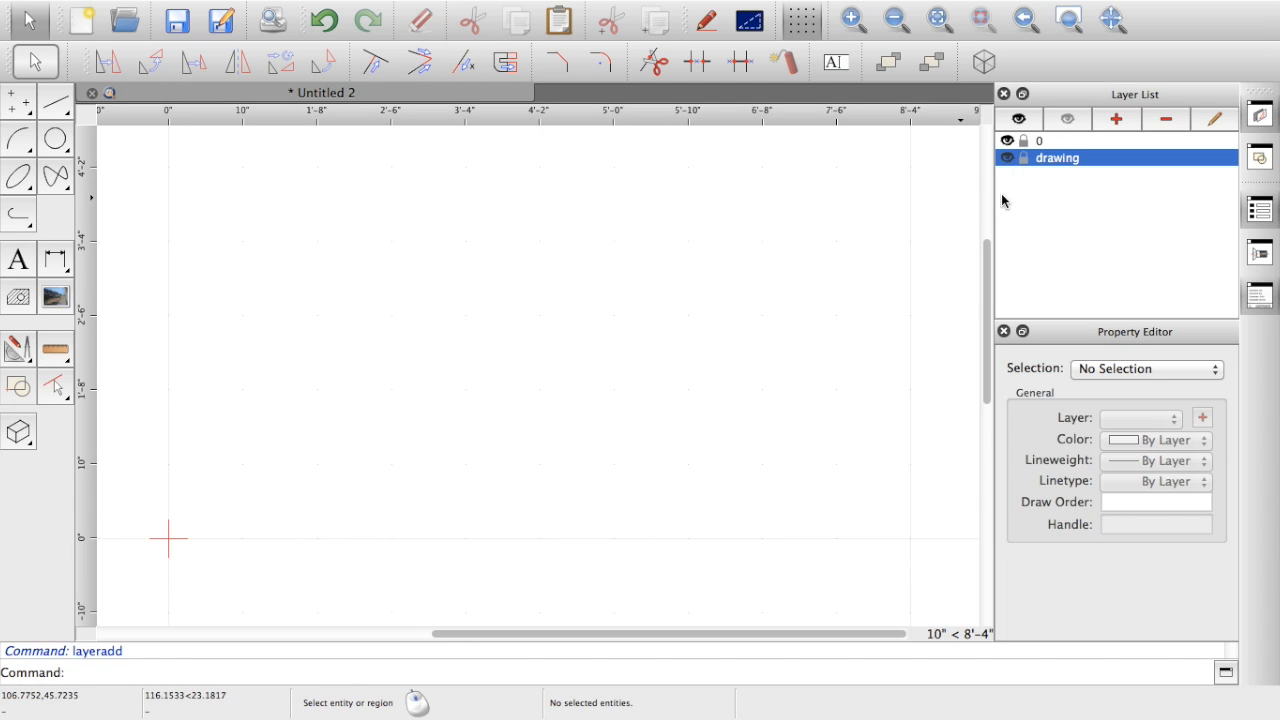
pyautogui.moveTo(394, 290)
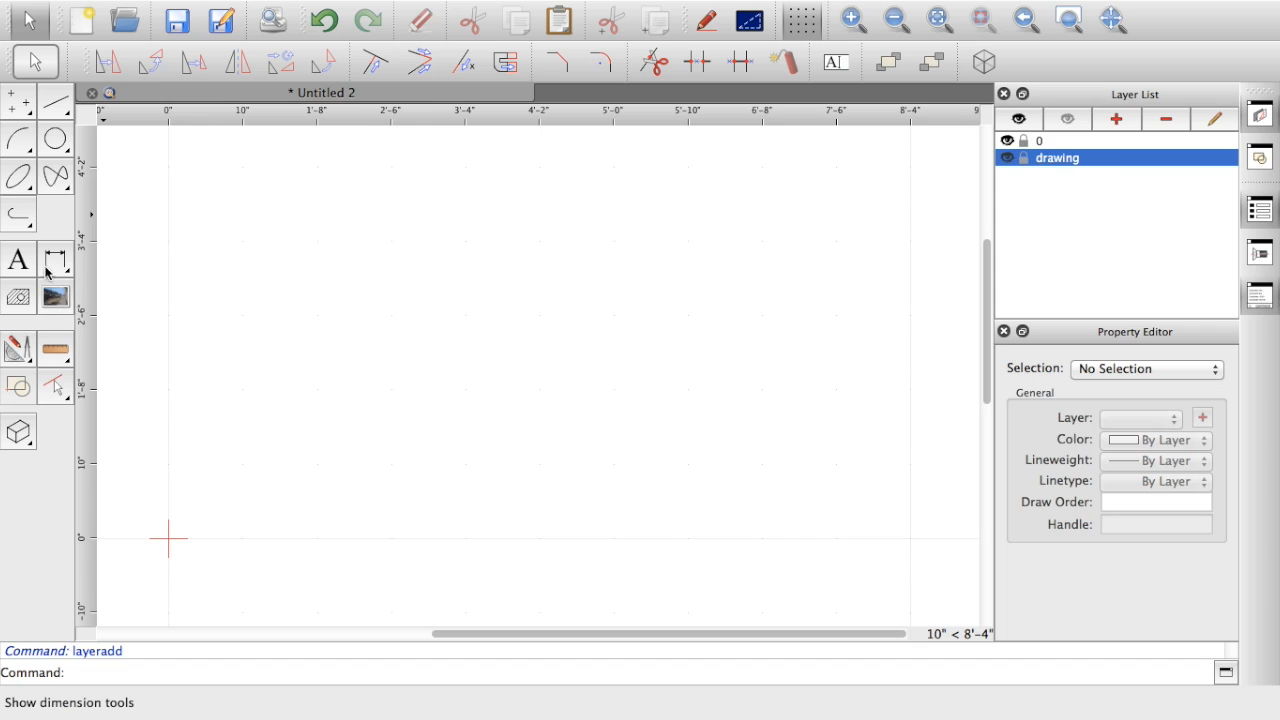
pyautogui.moveTo(56, 297)
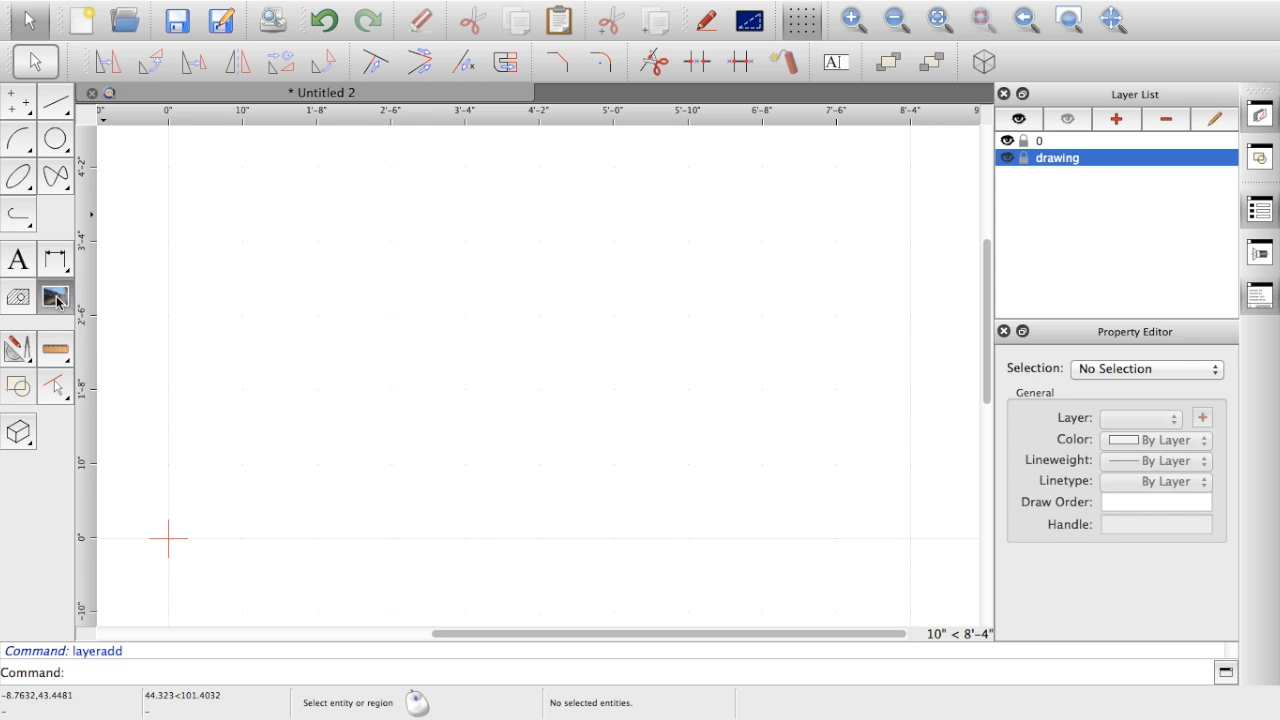
# Step: Choose tender_0002.png with Insert Bitmap, ready to place at the origin
pyautogui.click(55, 296)
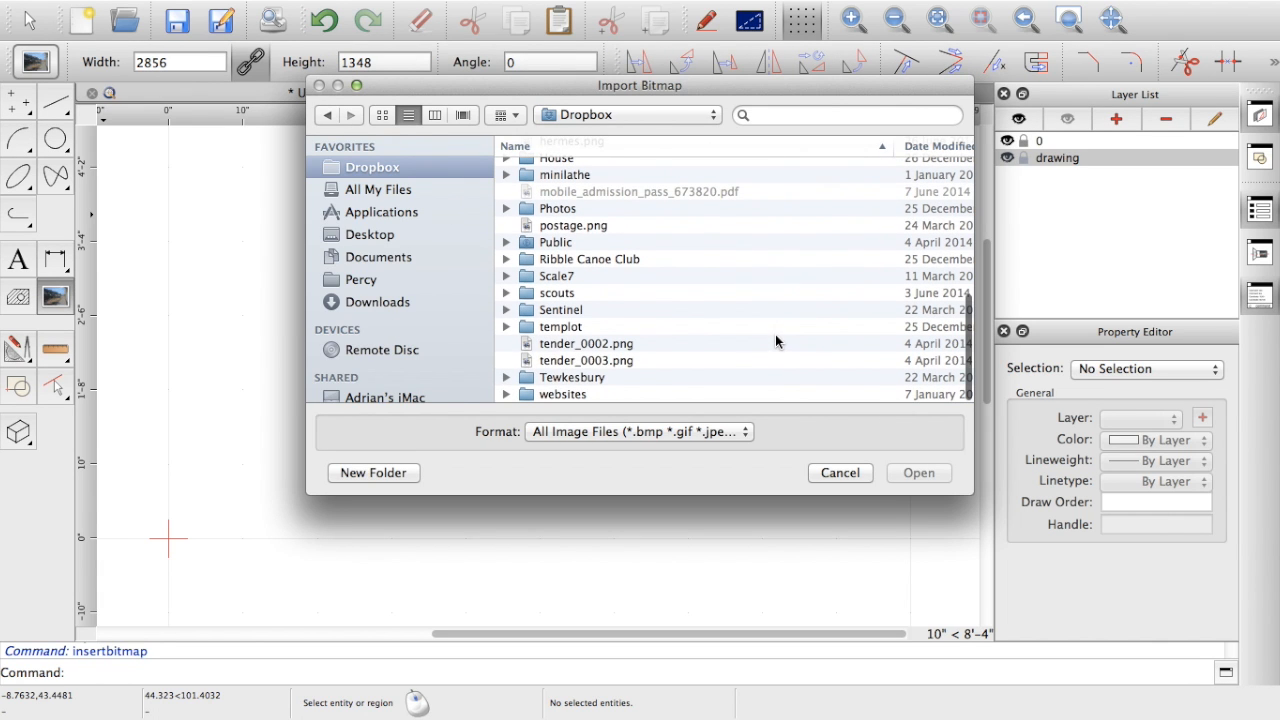
pyautogui.click(586, 343)
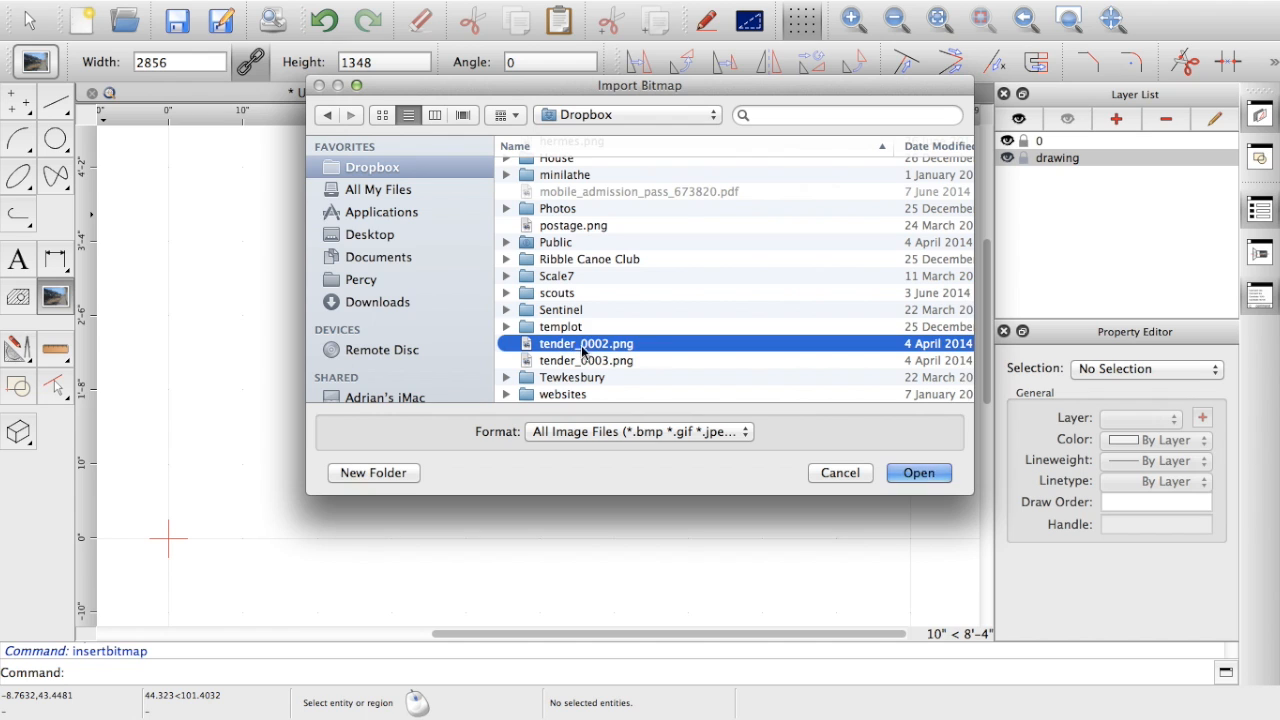
pyautogui.click(638, 431)
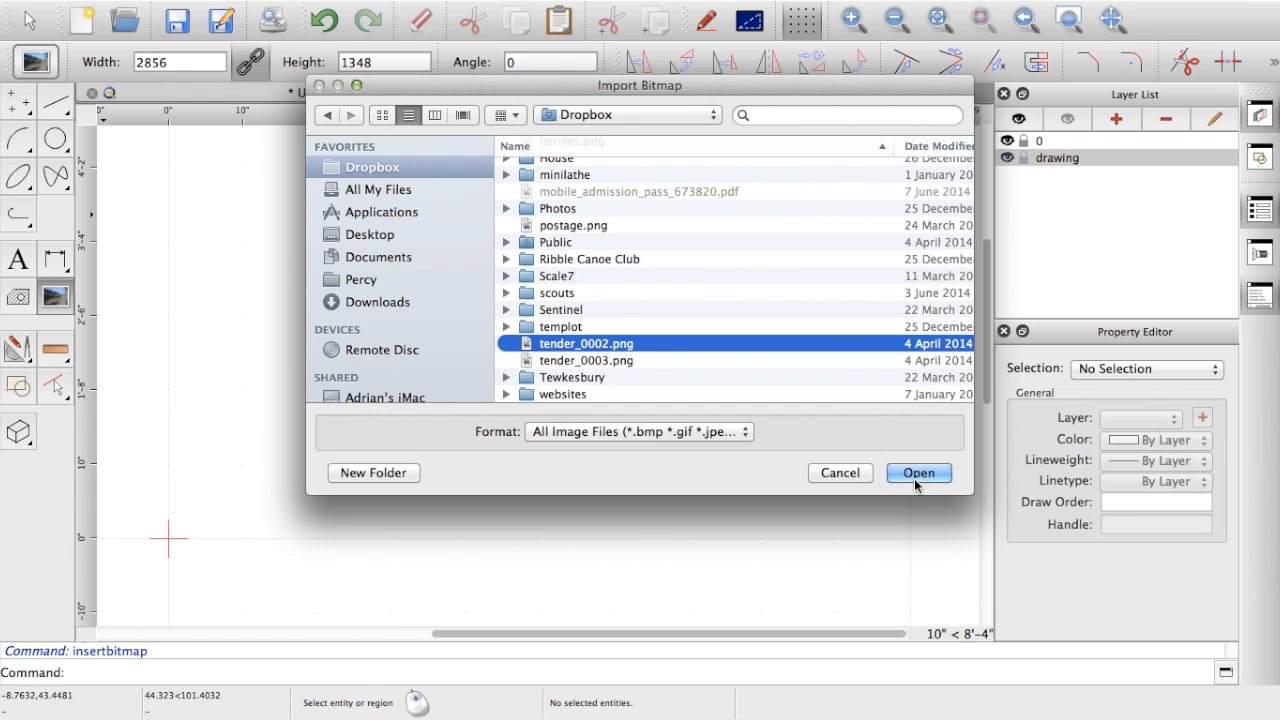
pyautogui.click(918, 472)
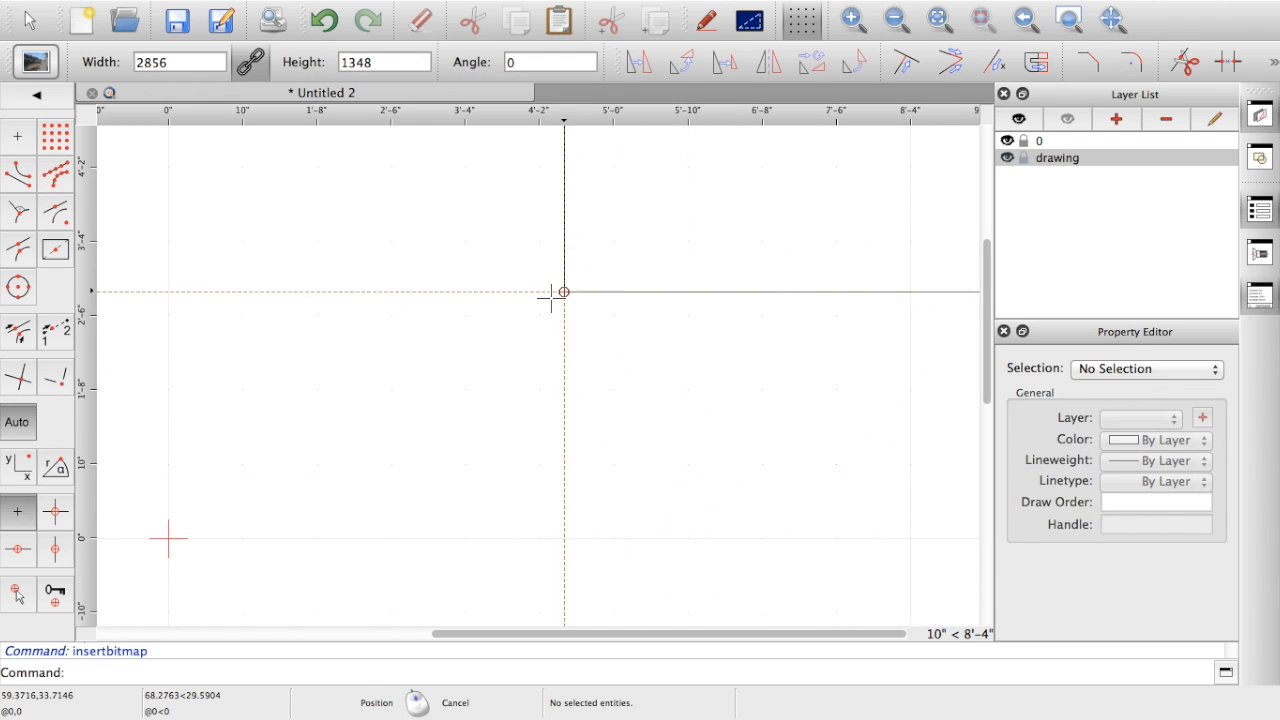
pyautogui.moveTo(243, 389)
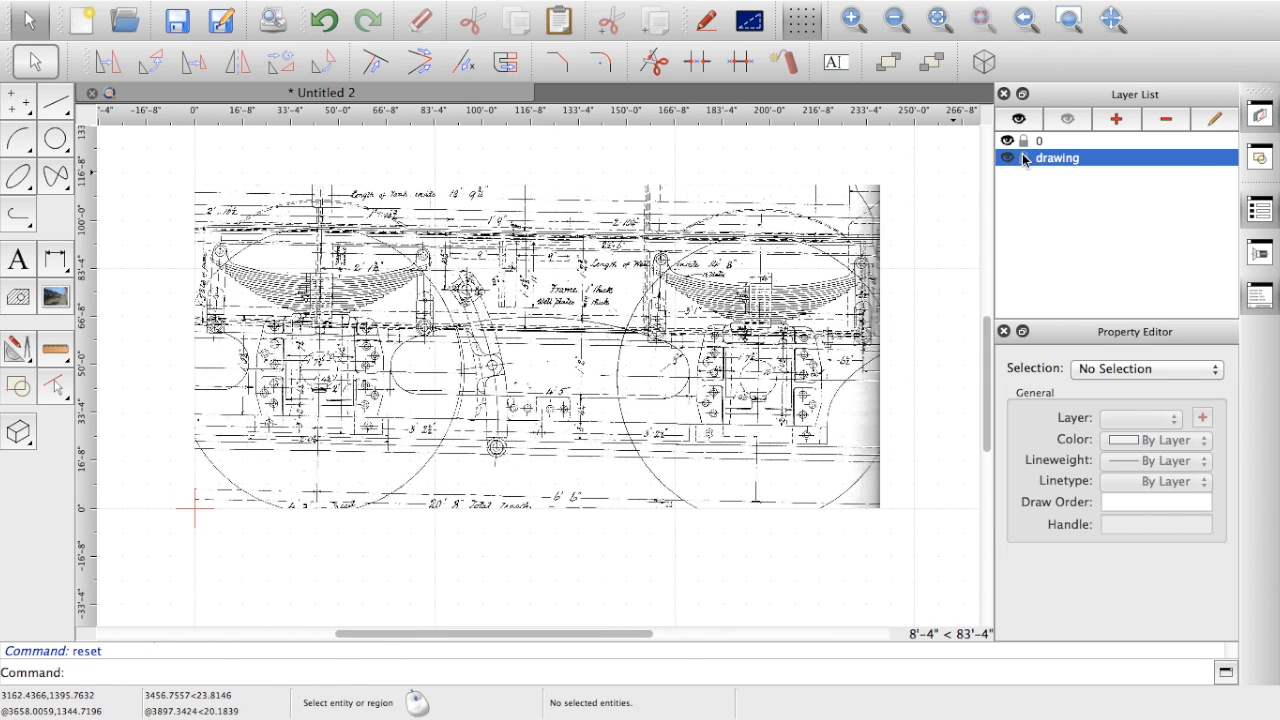
# Step: Window-select the whole scanned tender image
pyautogui.click(1043, 158)
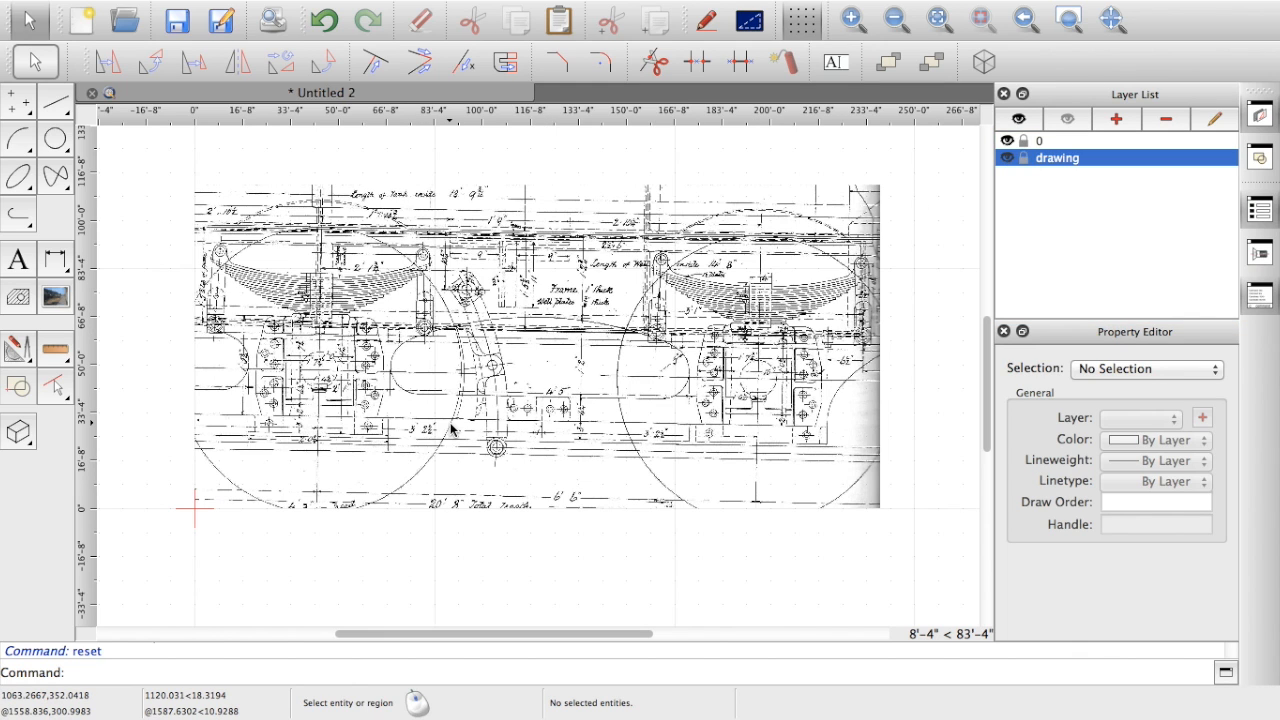
pyautogui.moveTo(399, 380)
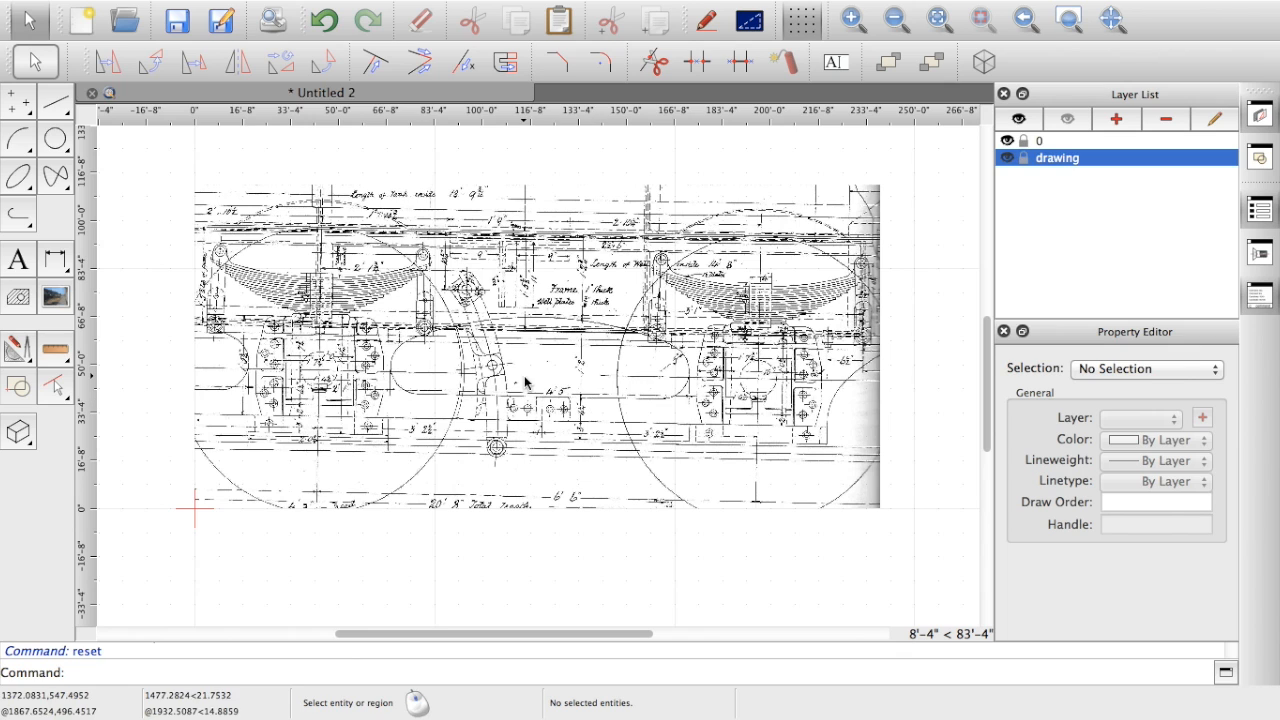
pyautogui.moveTo(590, 425)
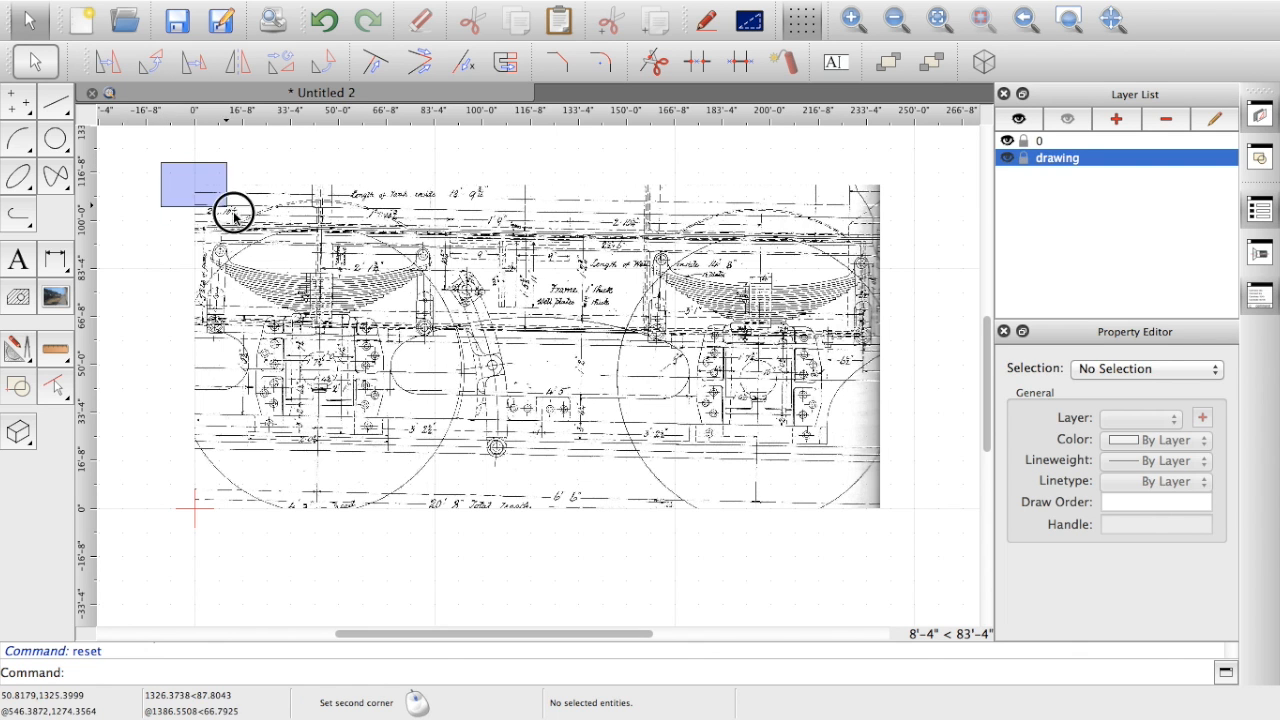
pyautogui.moveTo(234, 210); pyautogui.dragTo(908, 562)
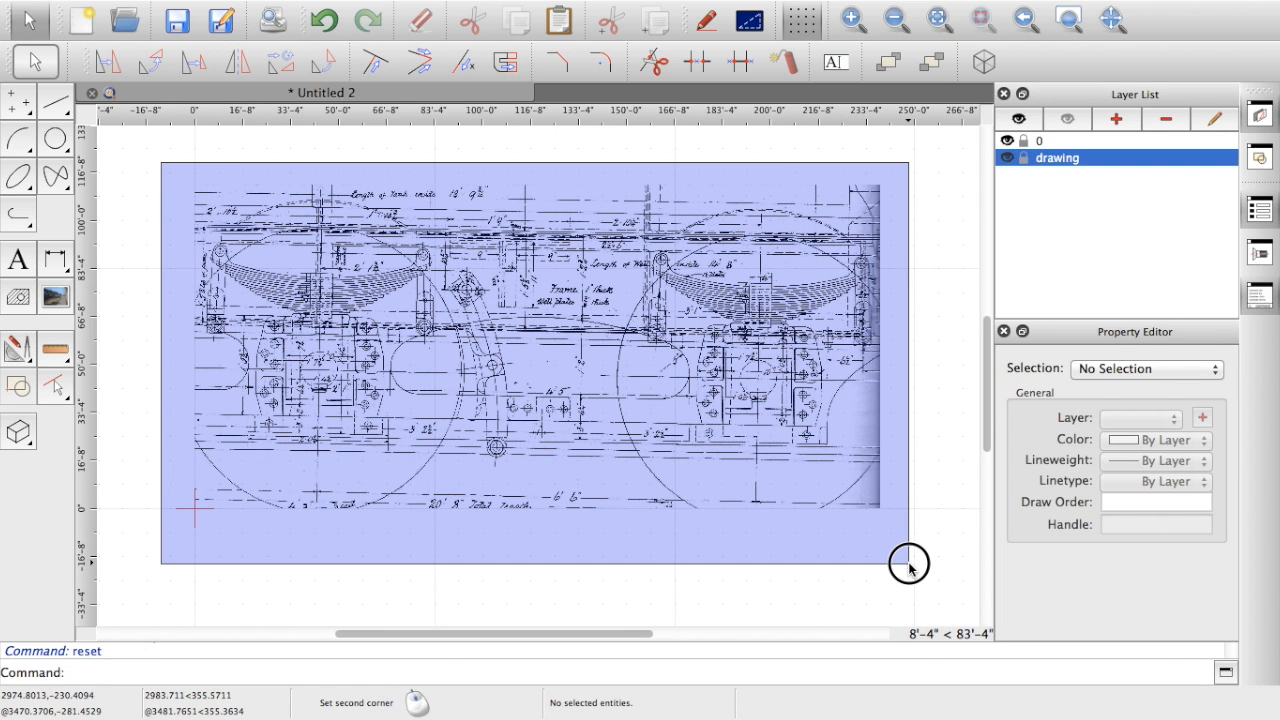
pyautogui.click(910, 563)
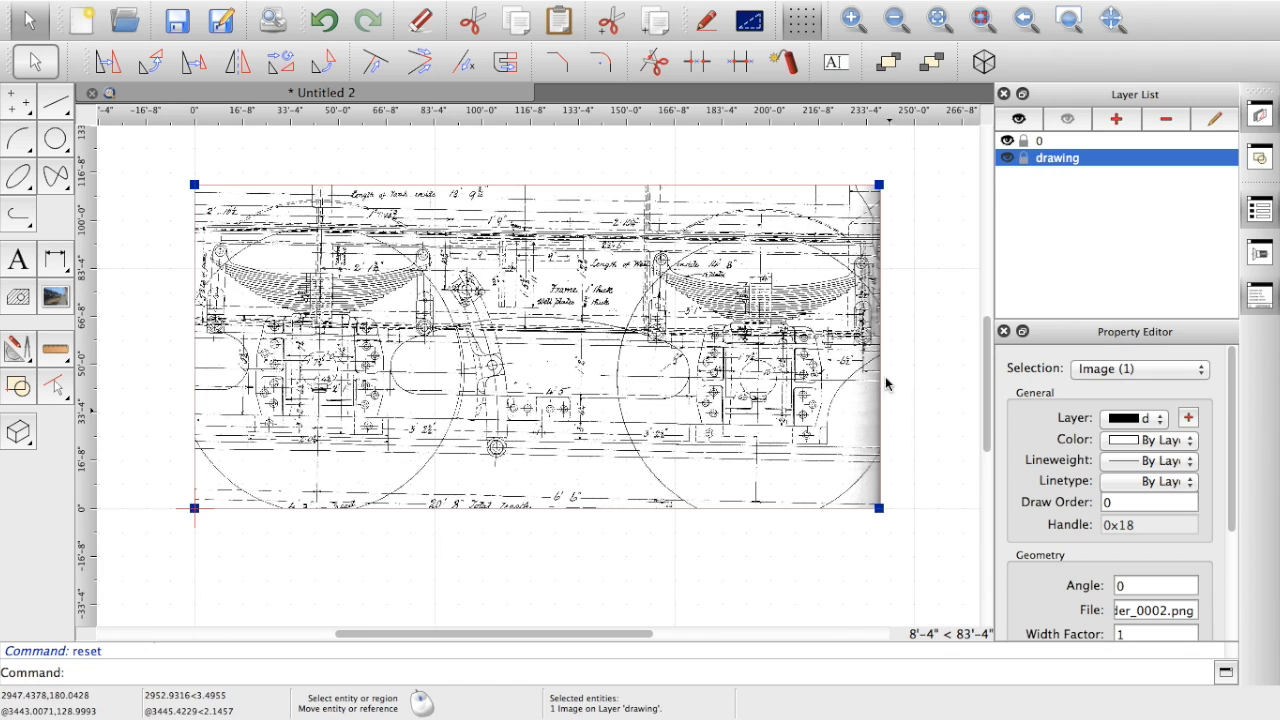
pyautogui.moveTo(1204, 398)
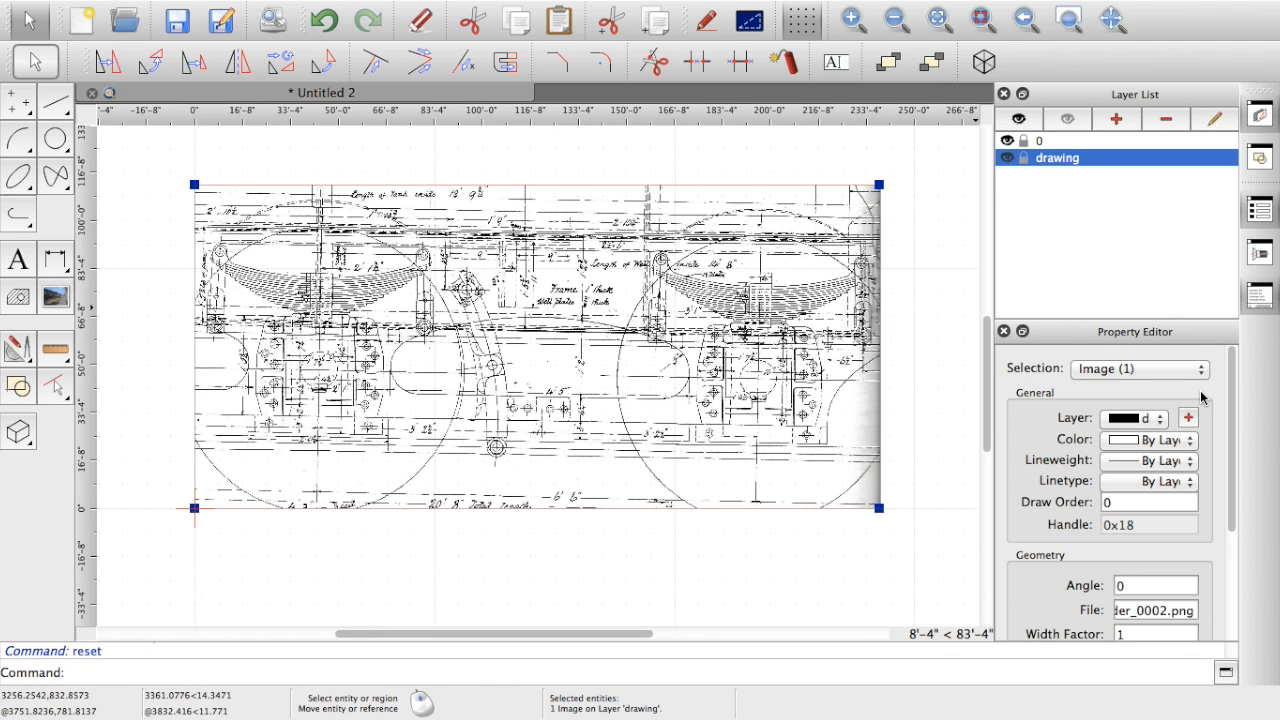
pyautogui.moveTo(1161, 320)
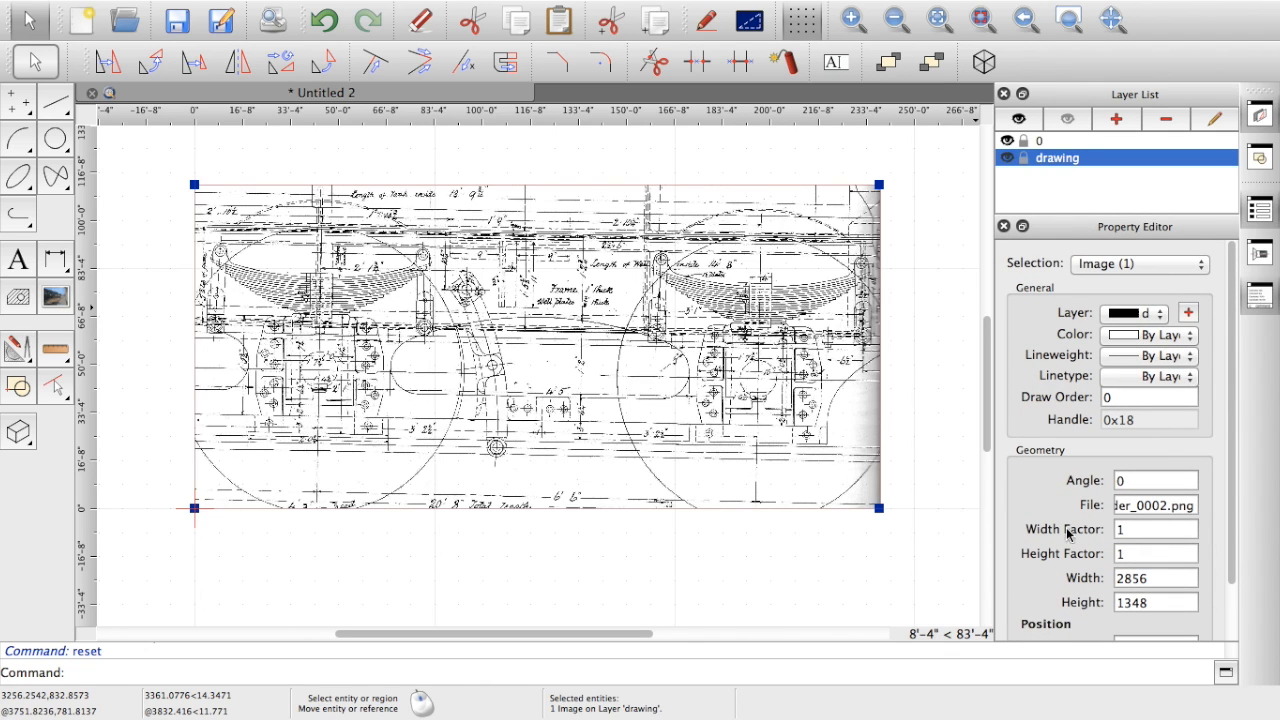
pyautogui.moveTo(1095, 481)
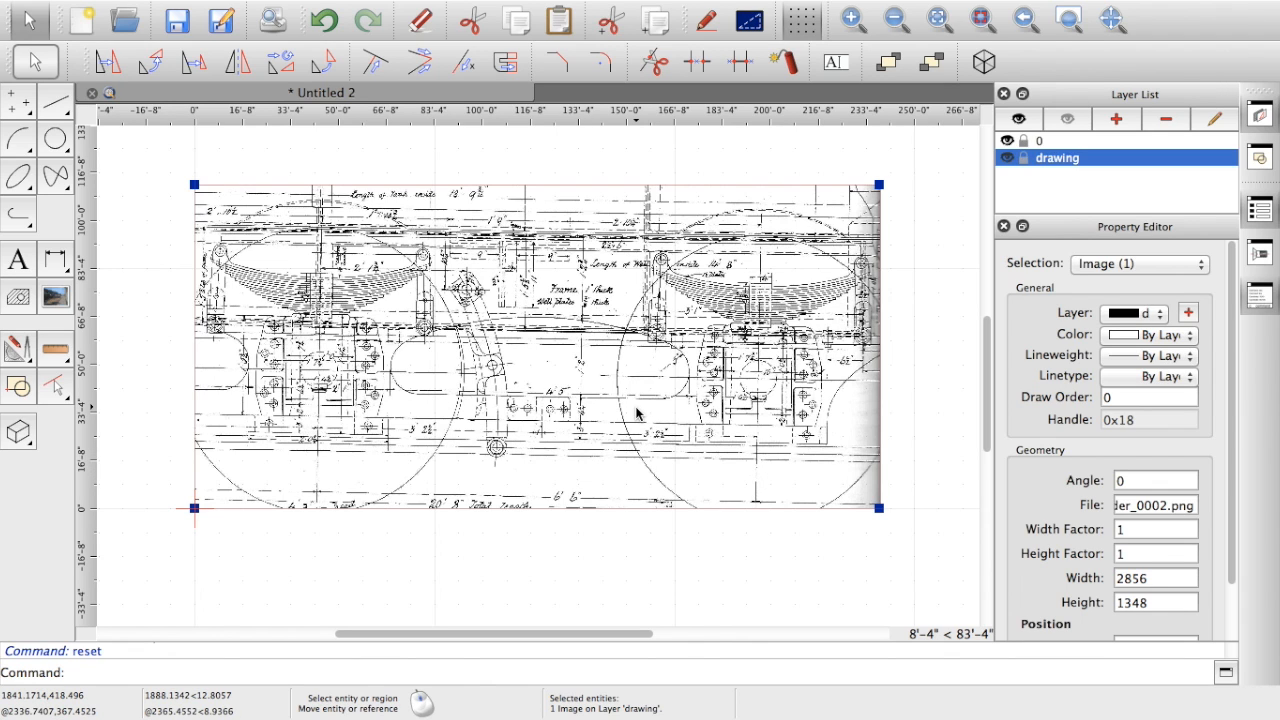
# Step: Set the image's rotation Angle to 2 degrees in the Property Editor
pyautogui.click(1155, 480)
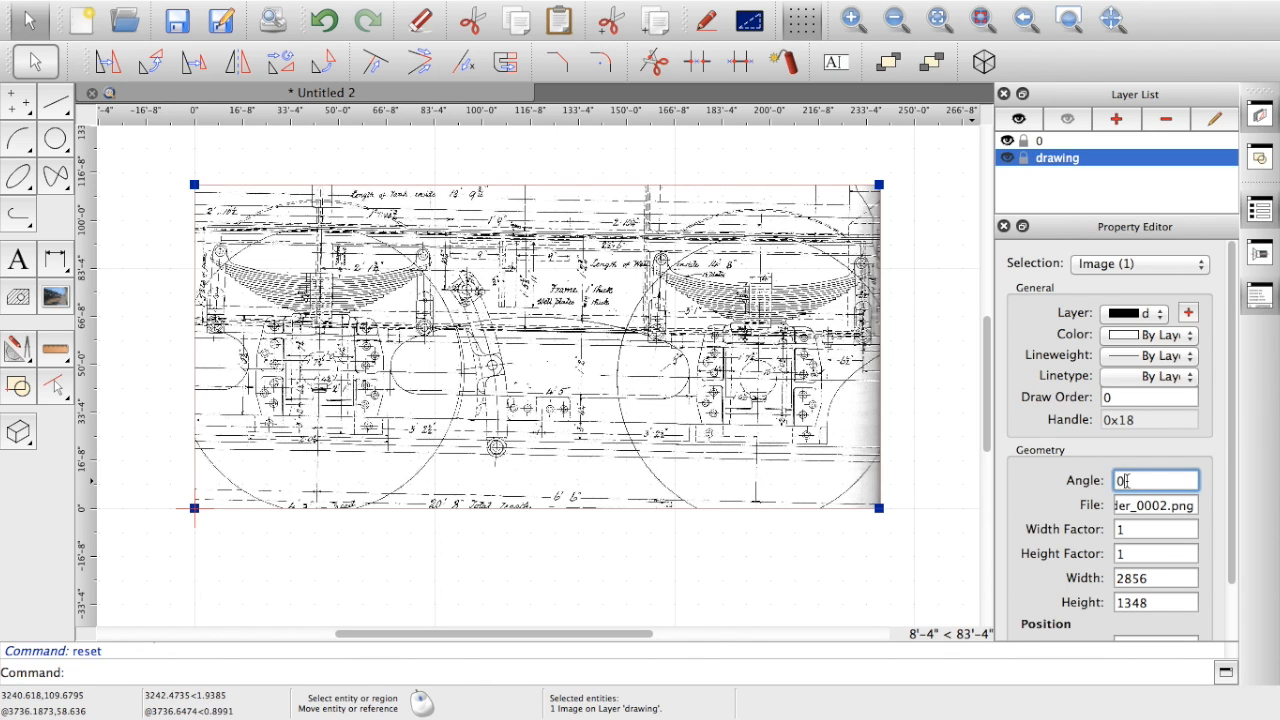
pyautogui.write('4')
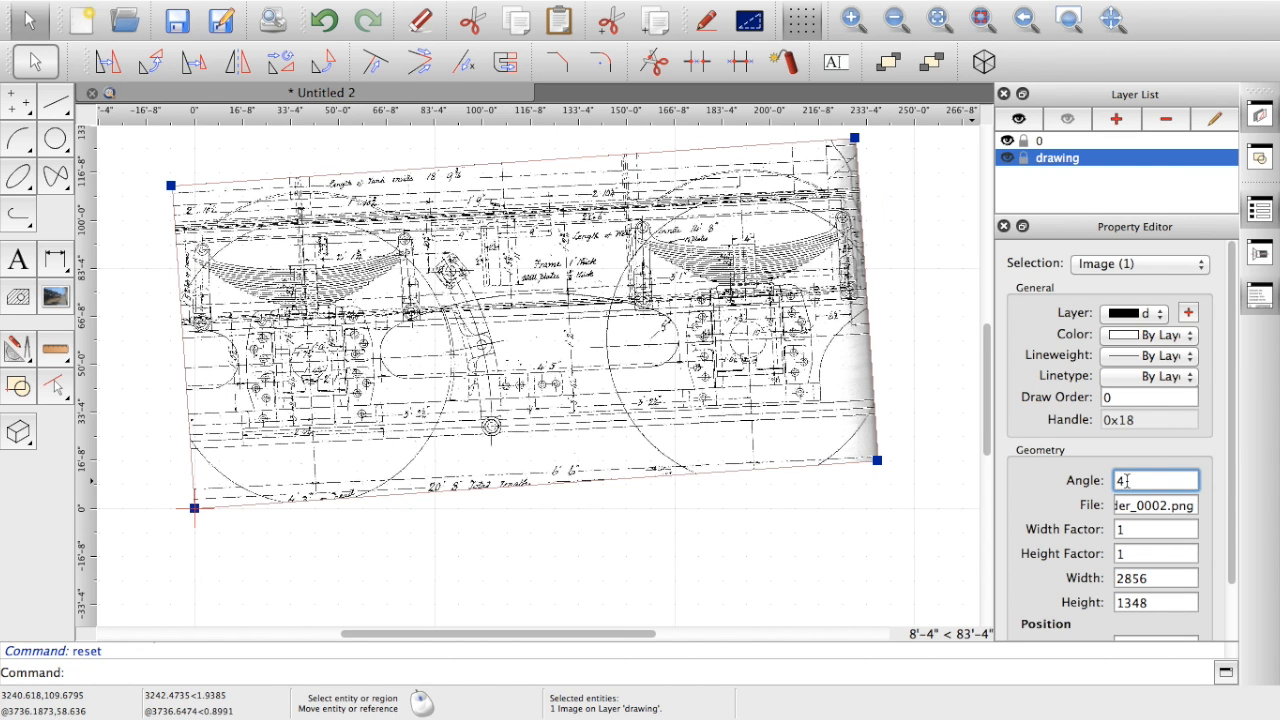
pyautogui.write('2')
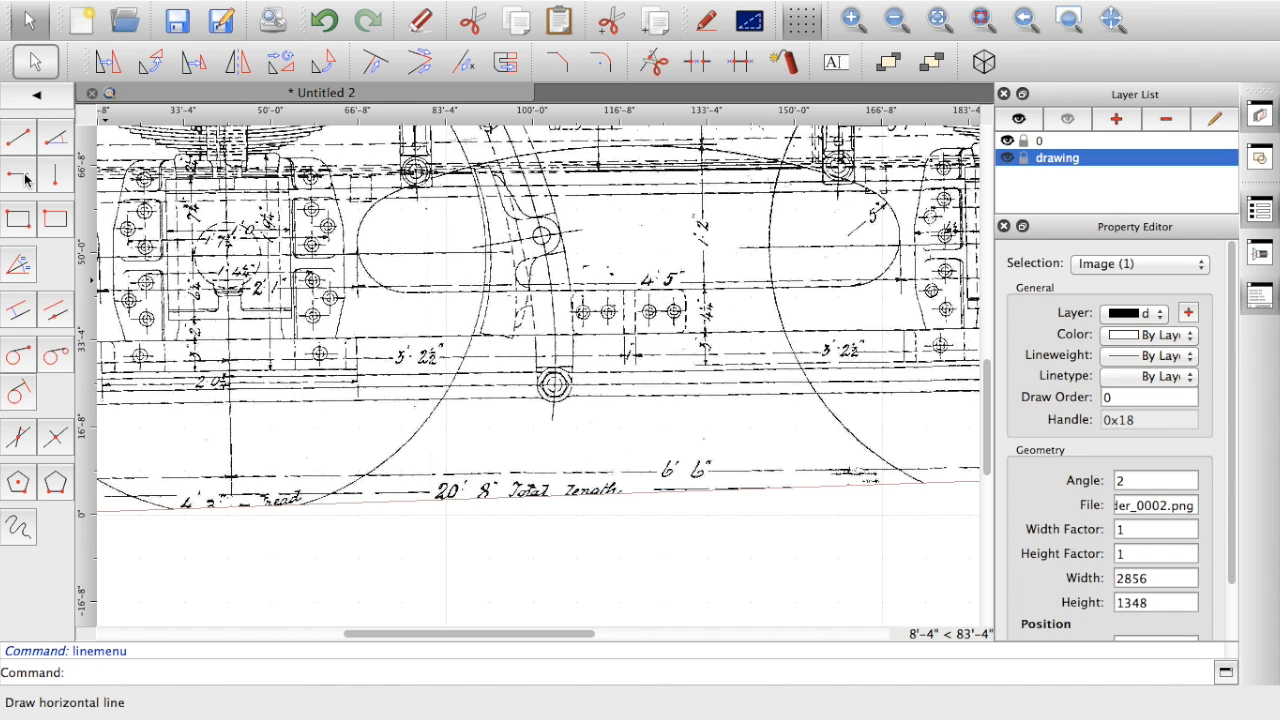
# Step: Refine the scan's Angle, trying 1.5 and then applying 1.25 degrees
pyautogui.click(18, 177)
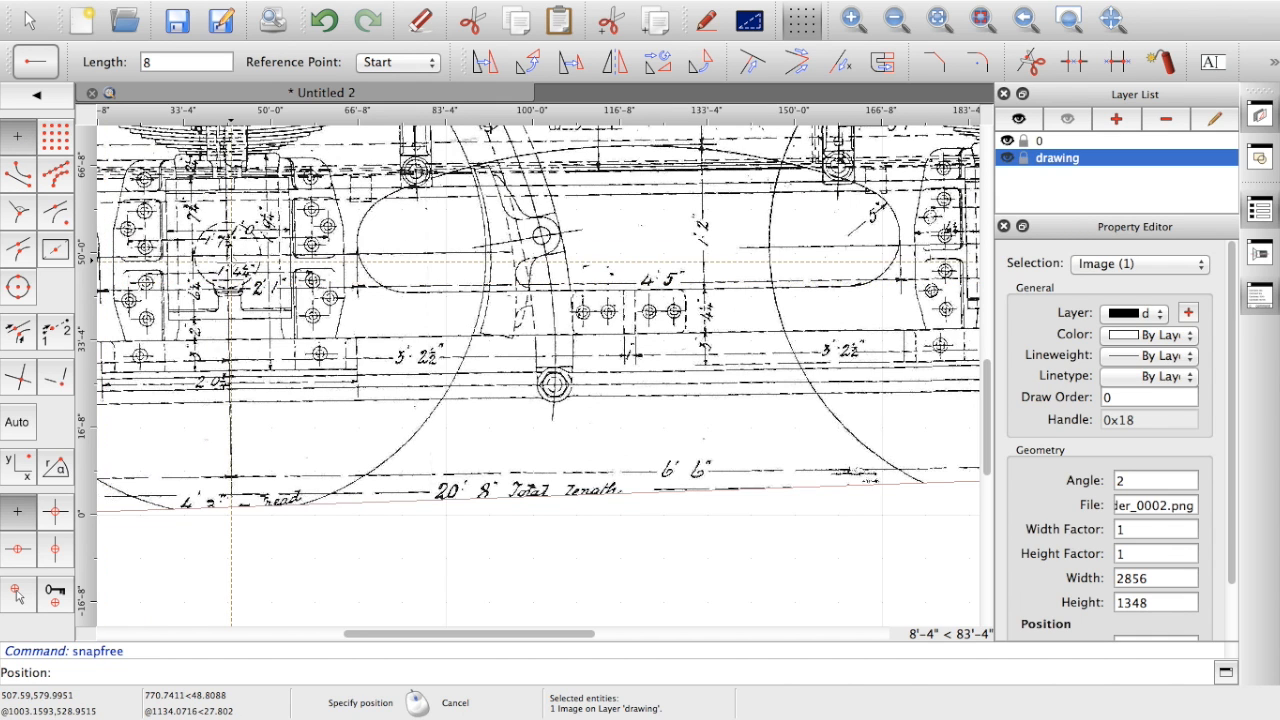
pyautogui.moveTo(283, 487)
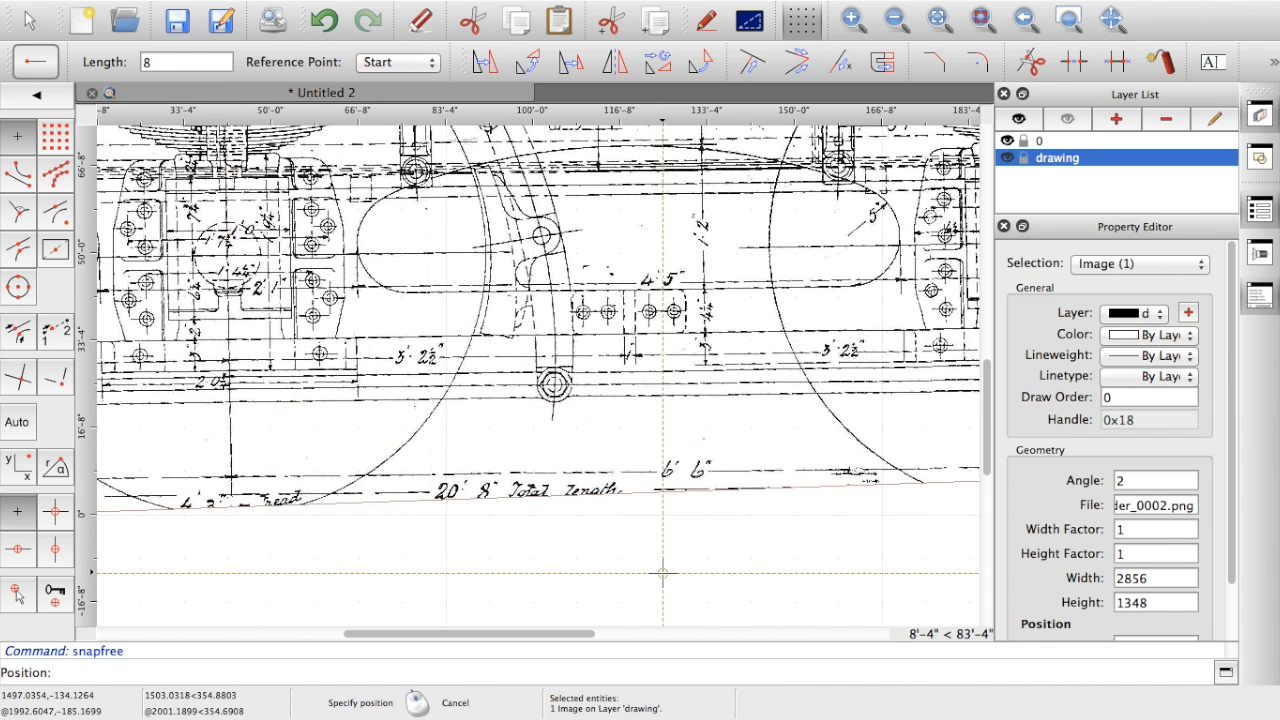
pyautogui.click(1155, 480)
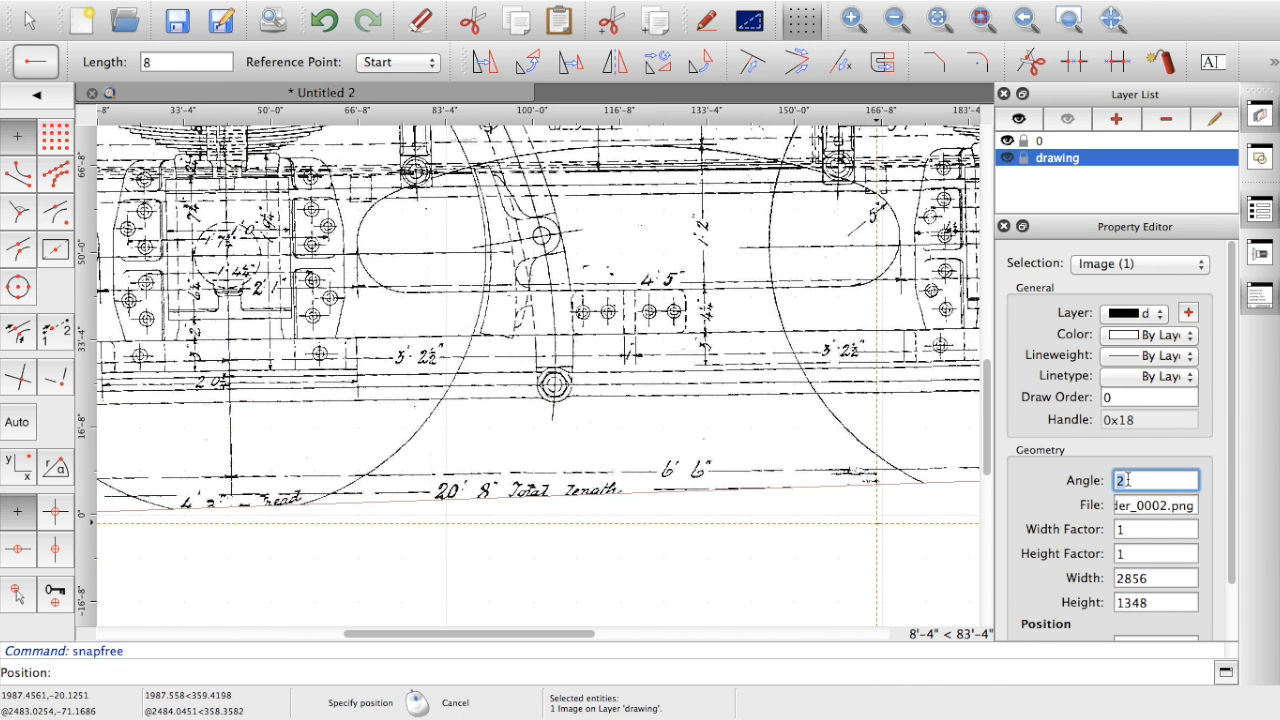
pyautogui.write('1.5')
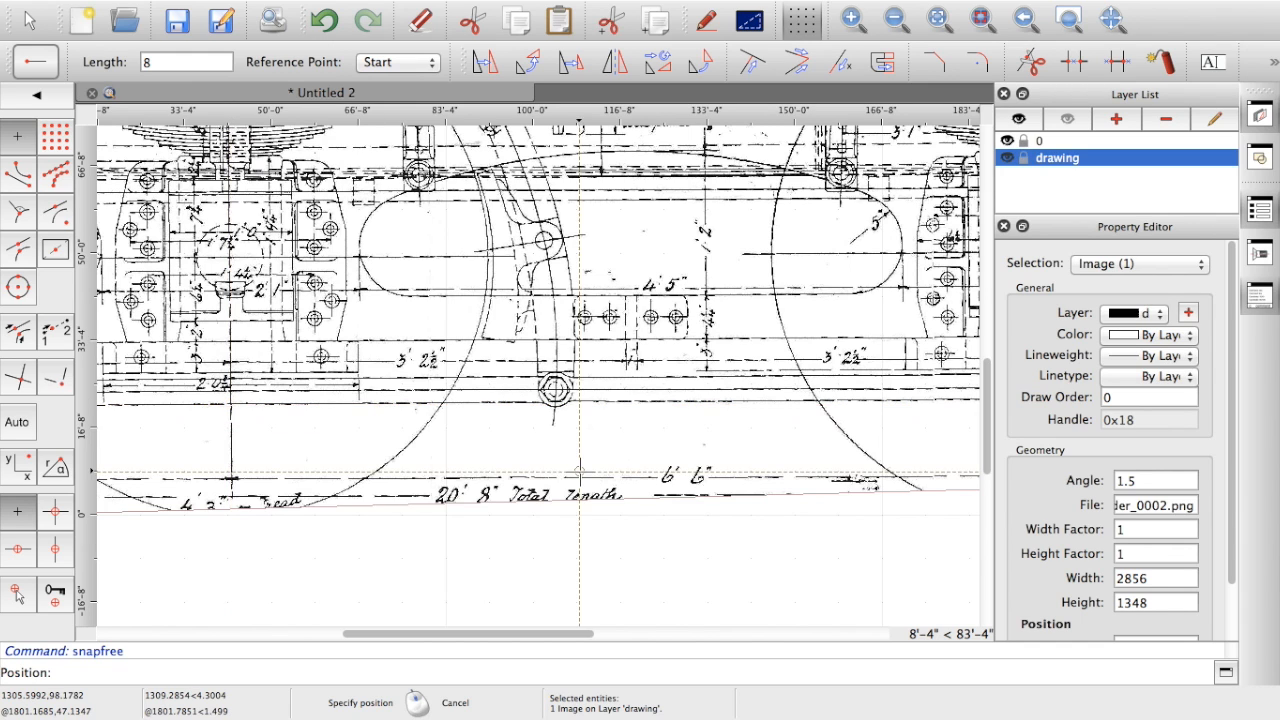
pyautogui.click(1155, 480)
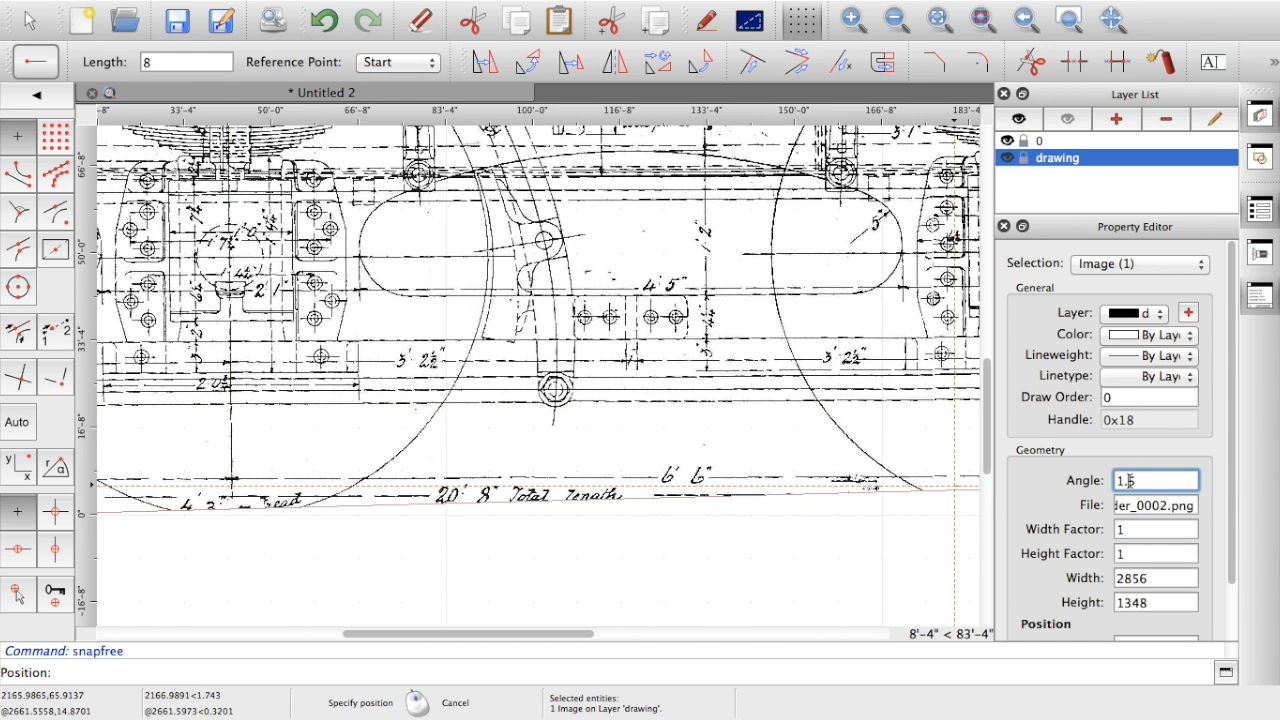
pyautogui.write('1.25')
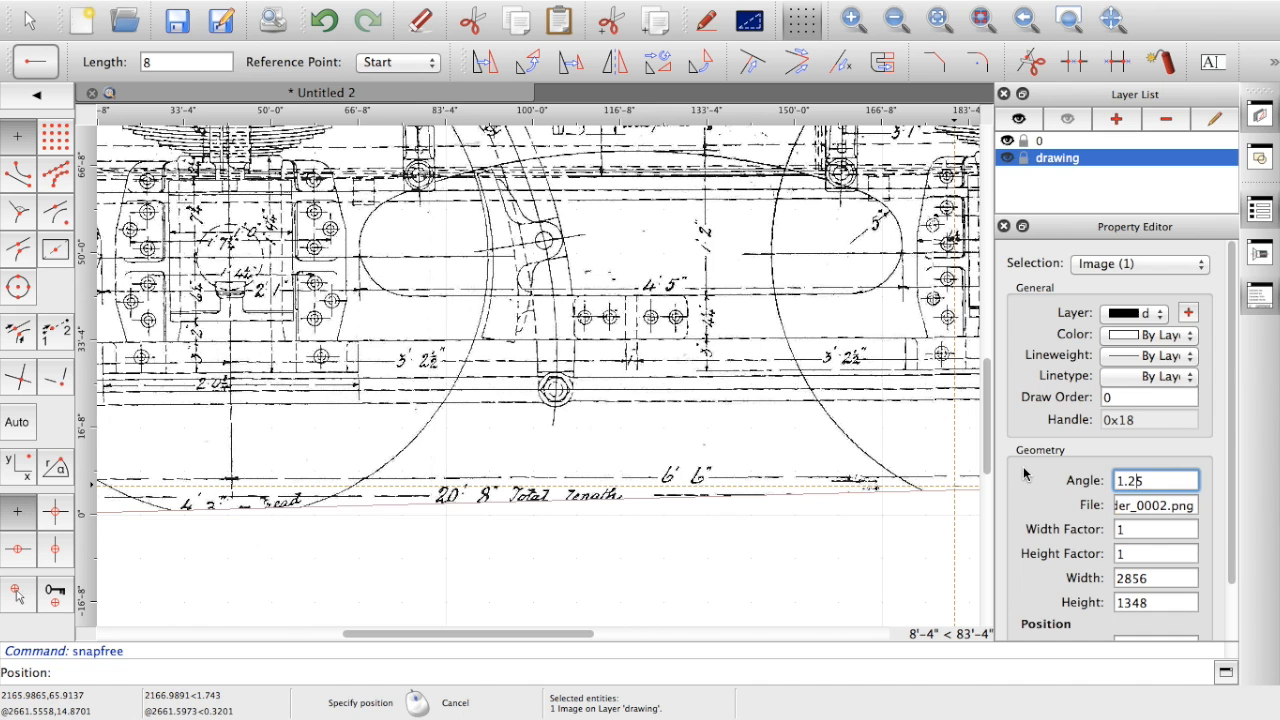
pyautogui.press('Enter')
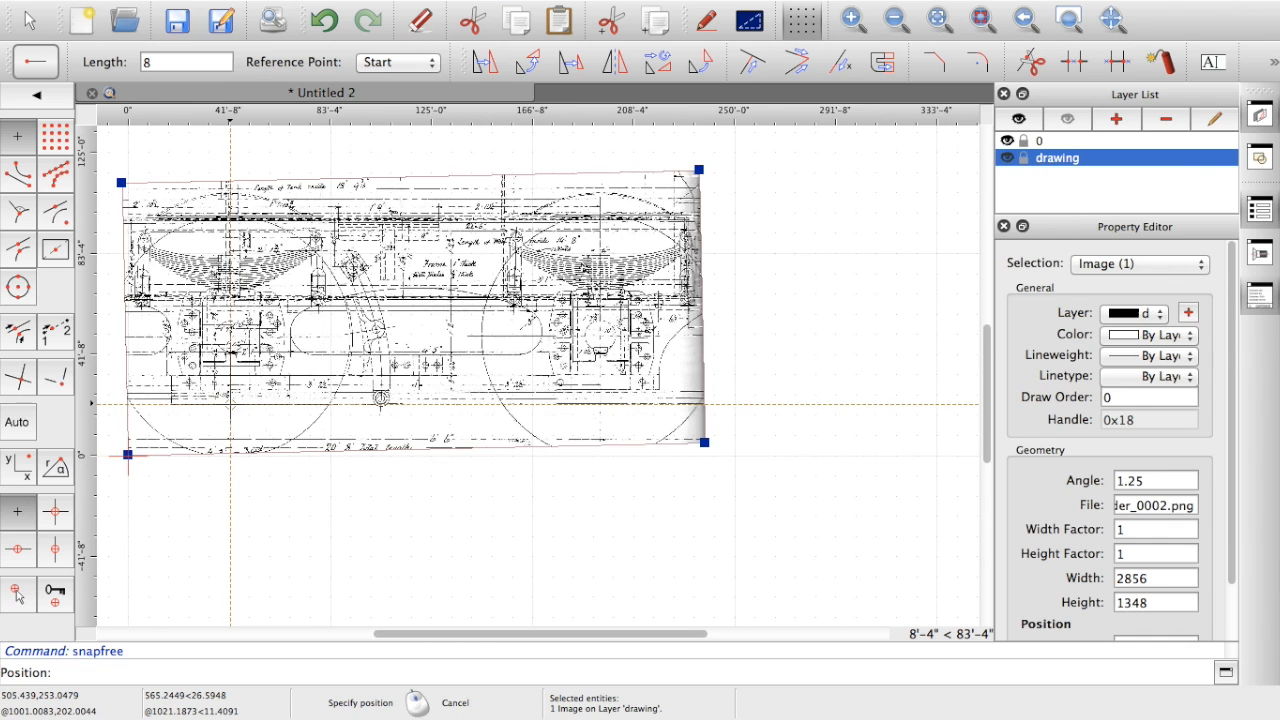
pyautogui.moveTo(503, 510)
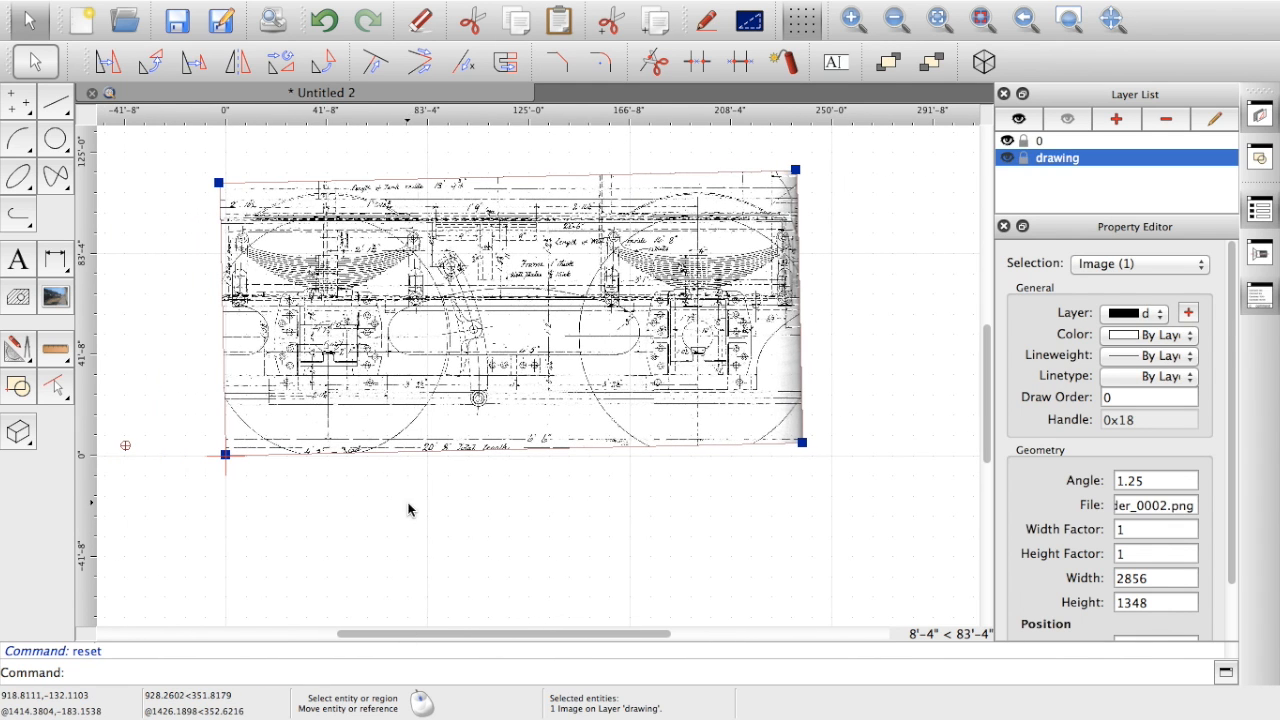
pyautogui.moveTo(638, 283)
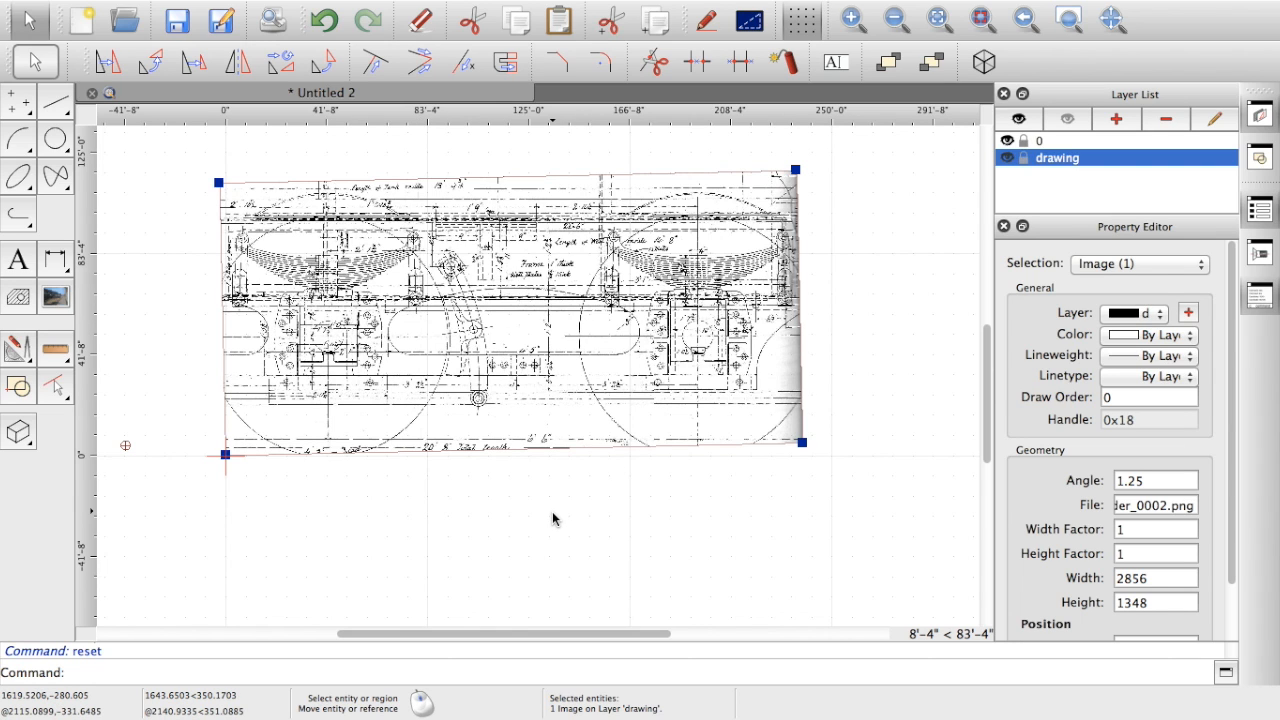
pyautogui.moveTo(385, 478)
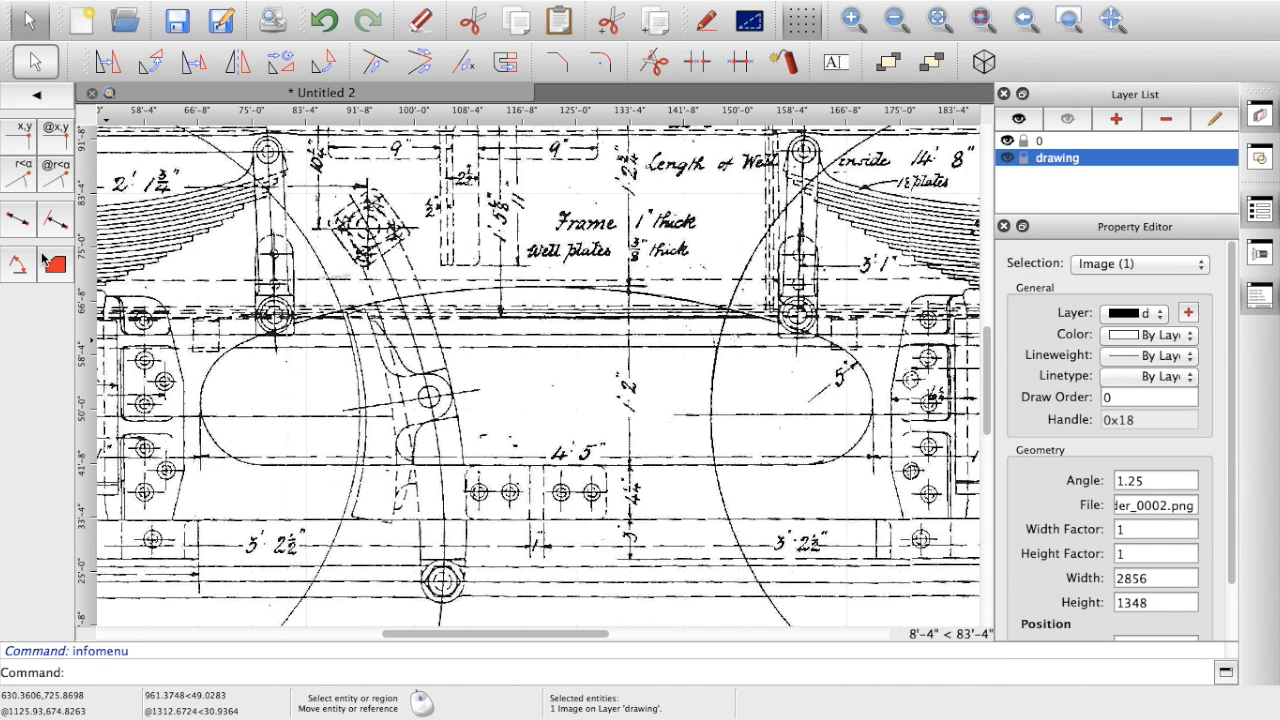
pyautogui.moveTo(18, 218)
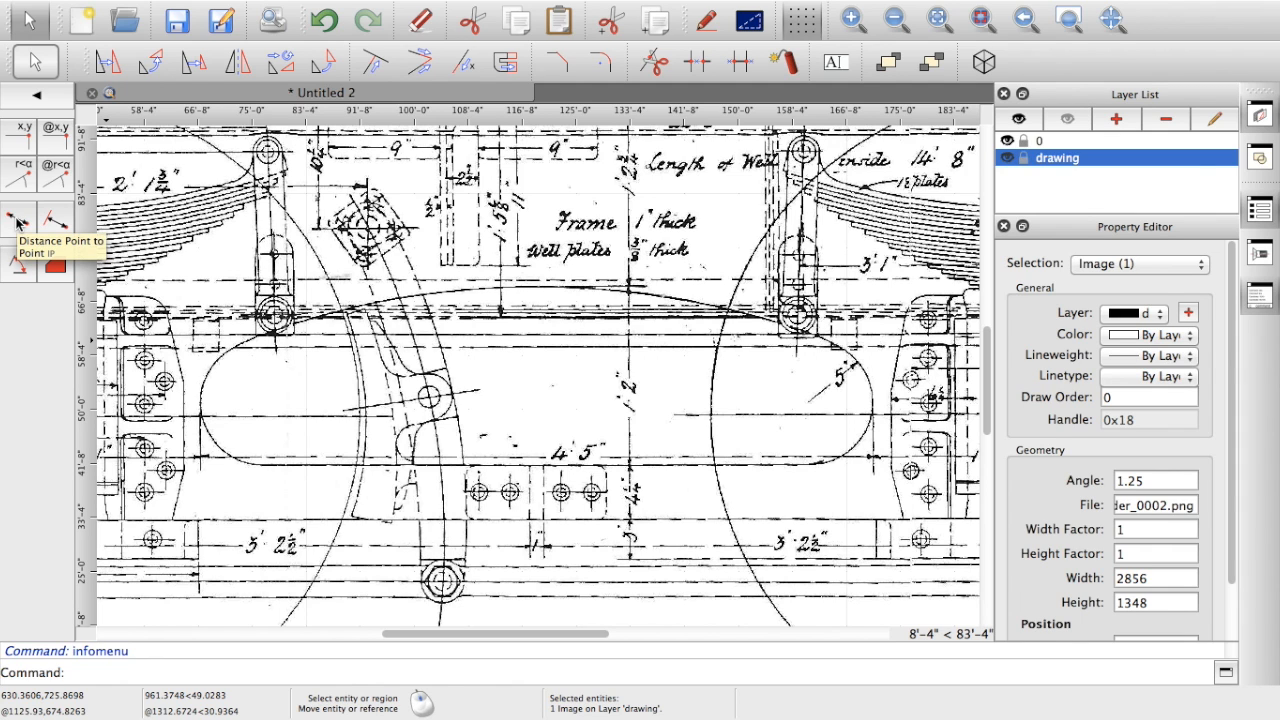
# Step: Measure point to point across the 4' 5" dimension line, about 1245.09 units
pyautogui.click(17, 215)
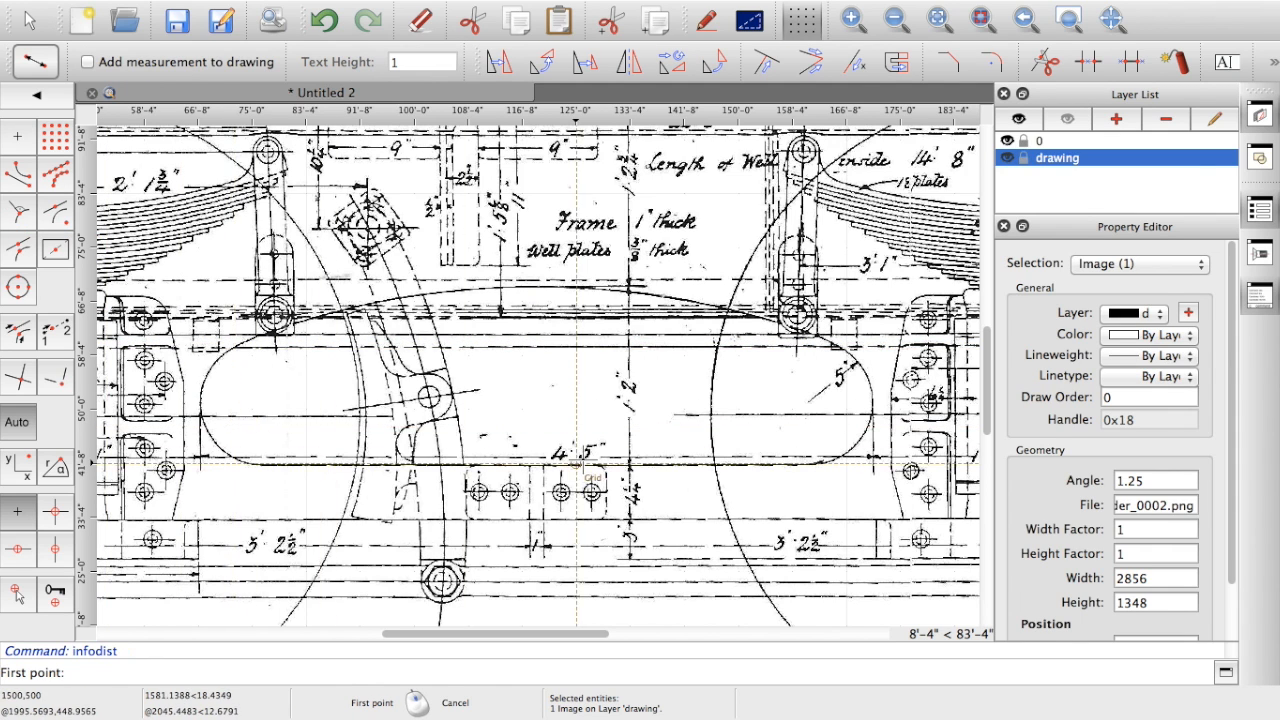
pyautogui.moveTo(324, 432)
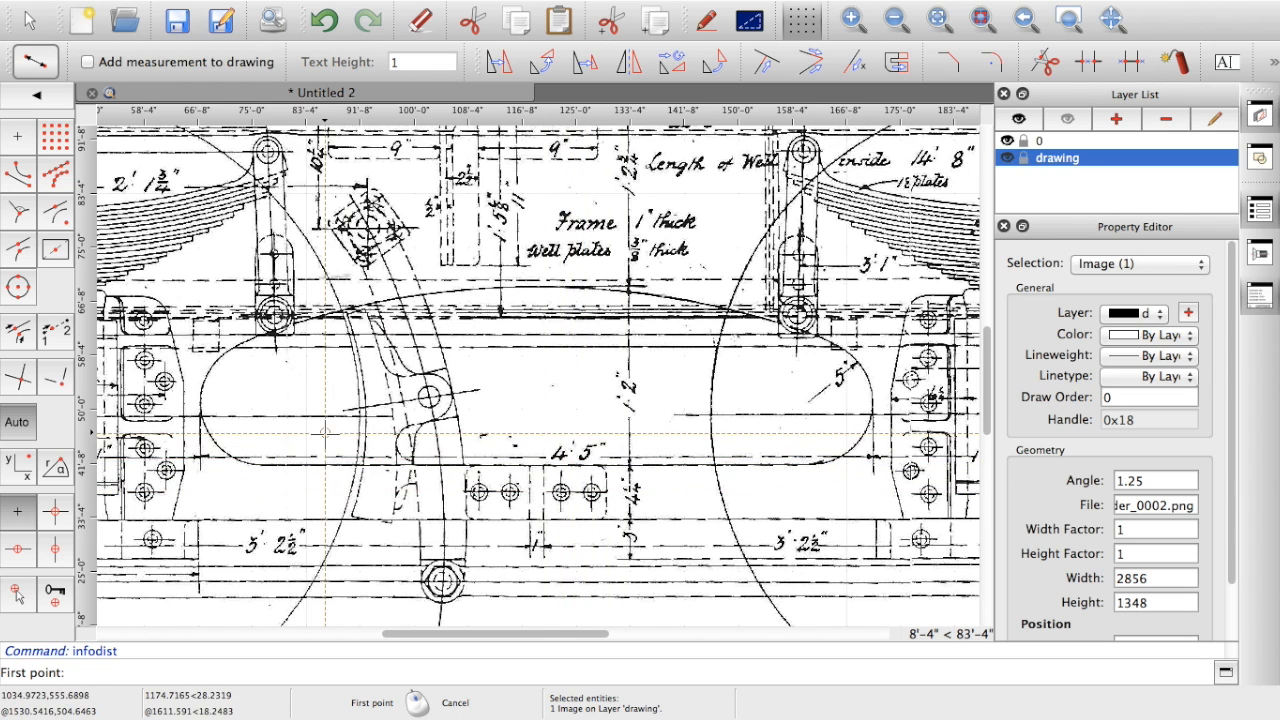
pyautogui.moveTo(200, 460)
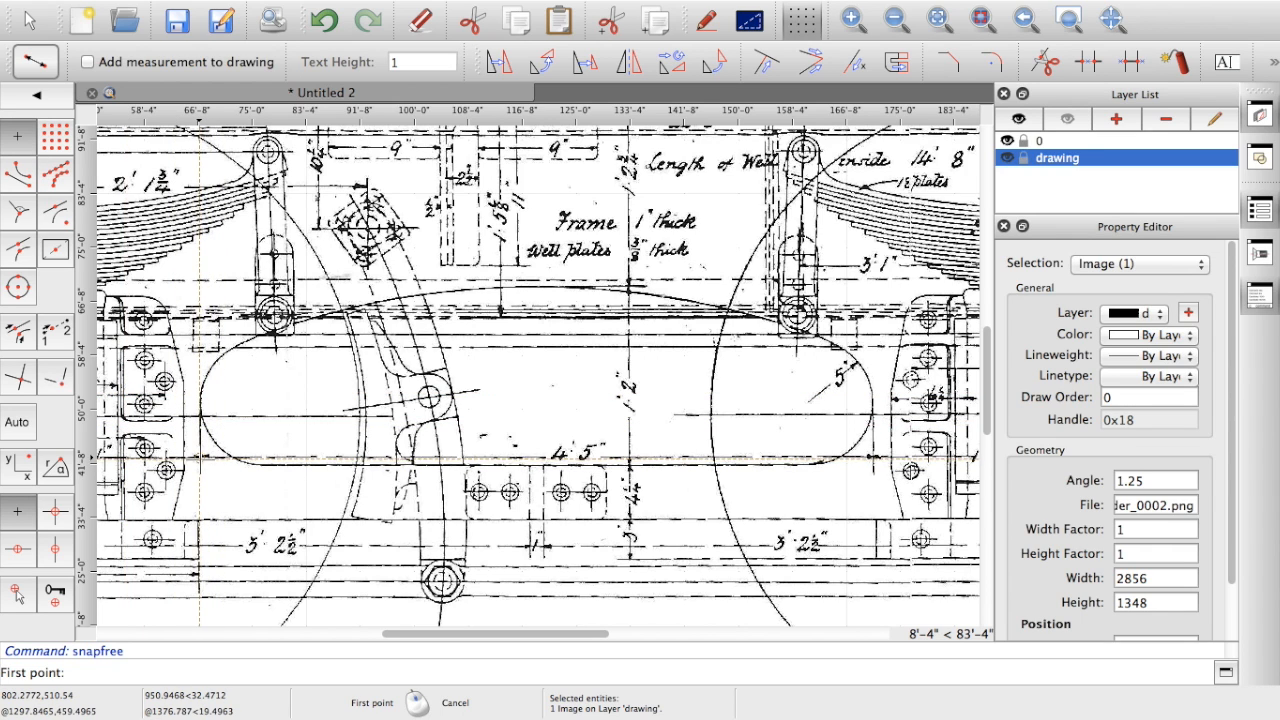
pyautogui.moveTo(200, 458)
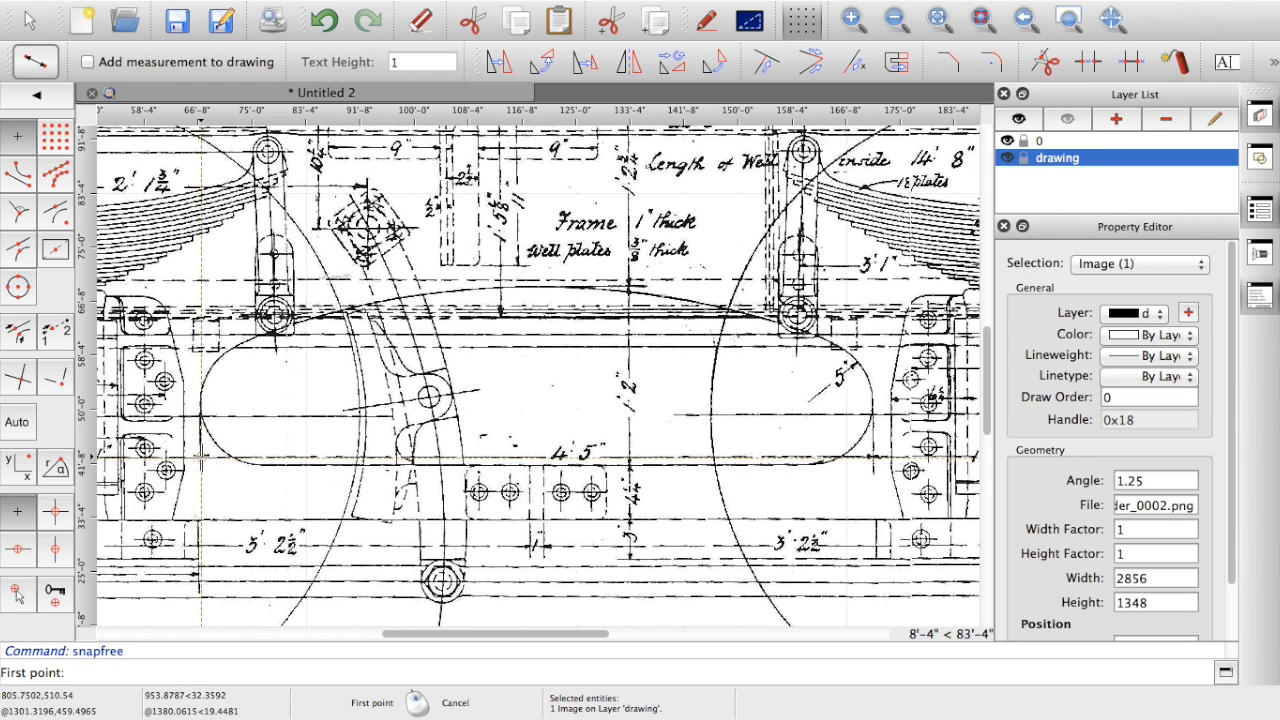
pyautogui.click(200, 458)
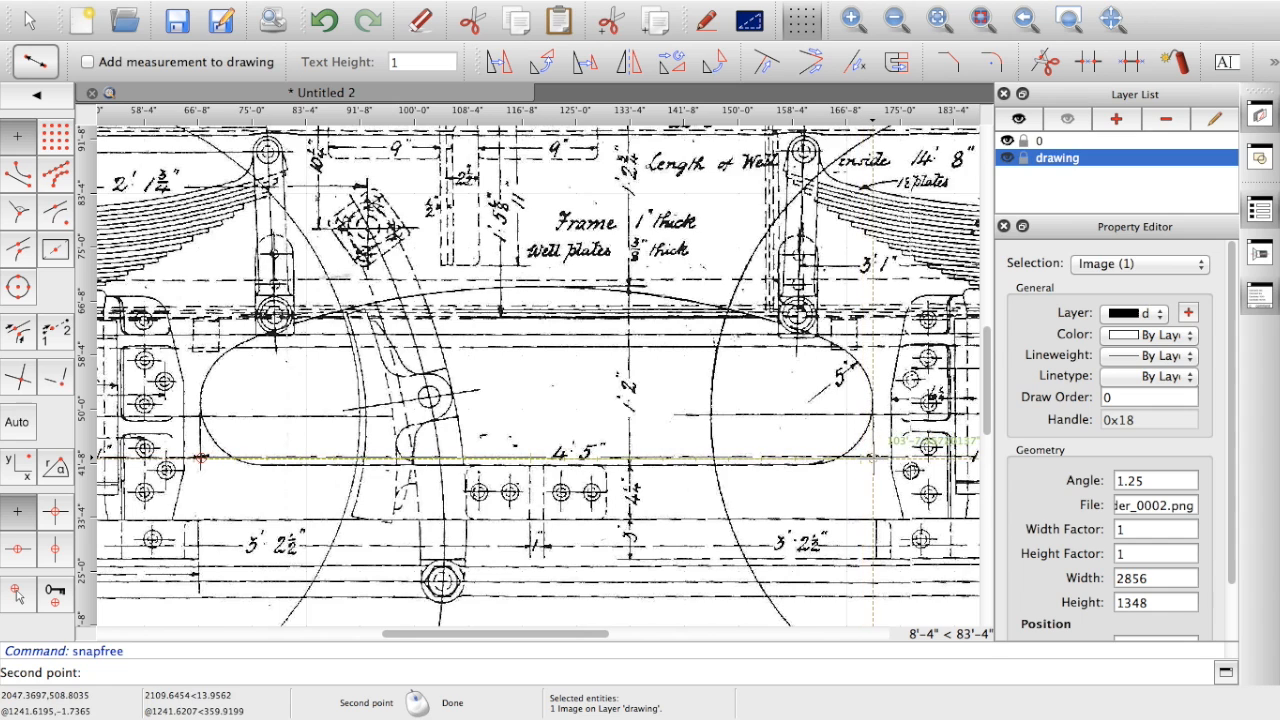
pyautogui.moveTo(872, 458)
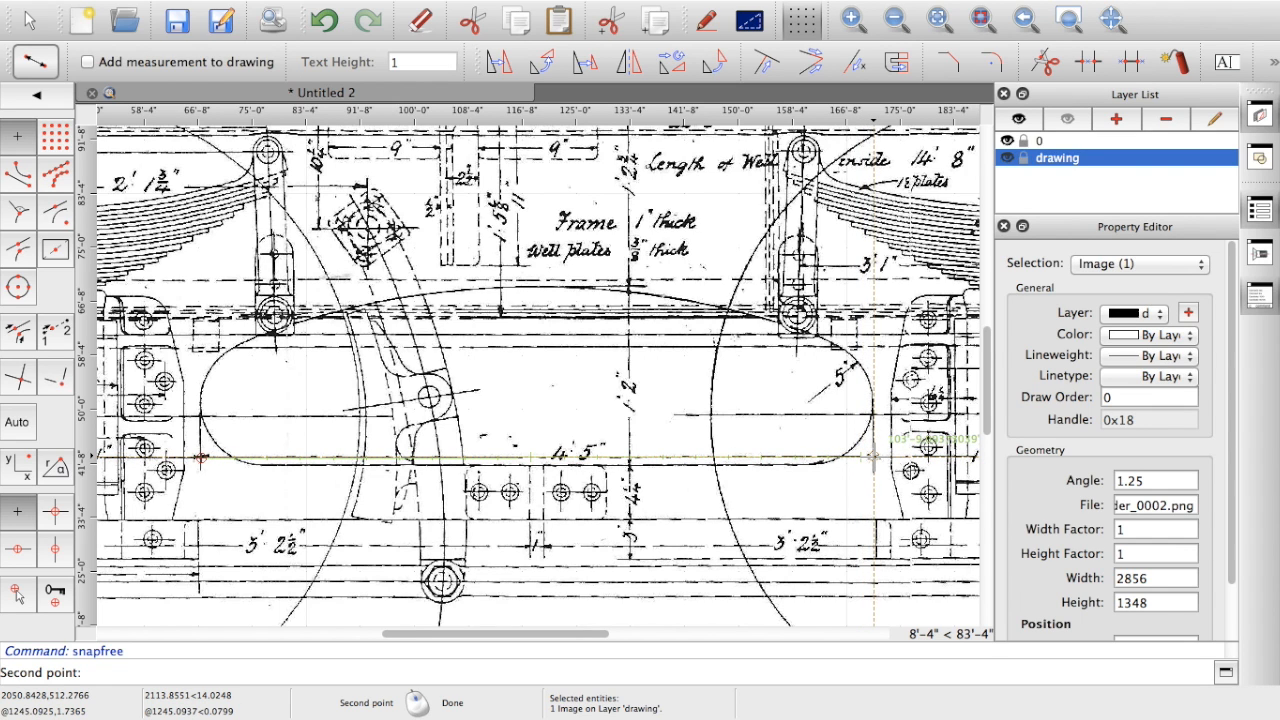
pyautogui.click(870, 456)
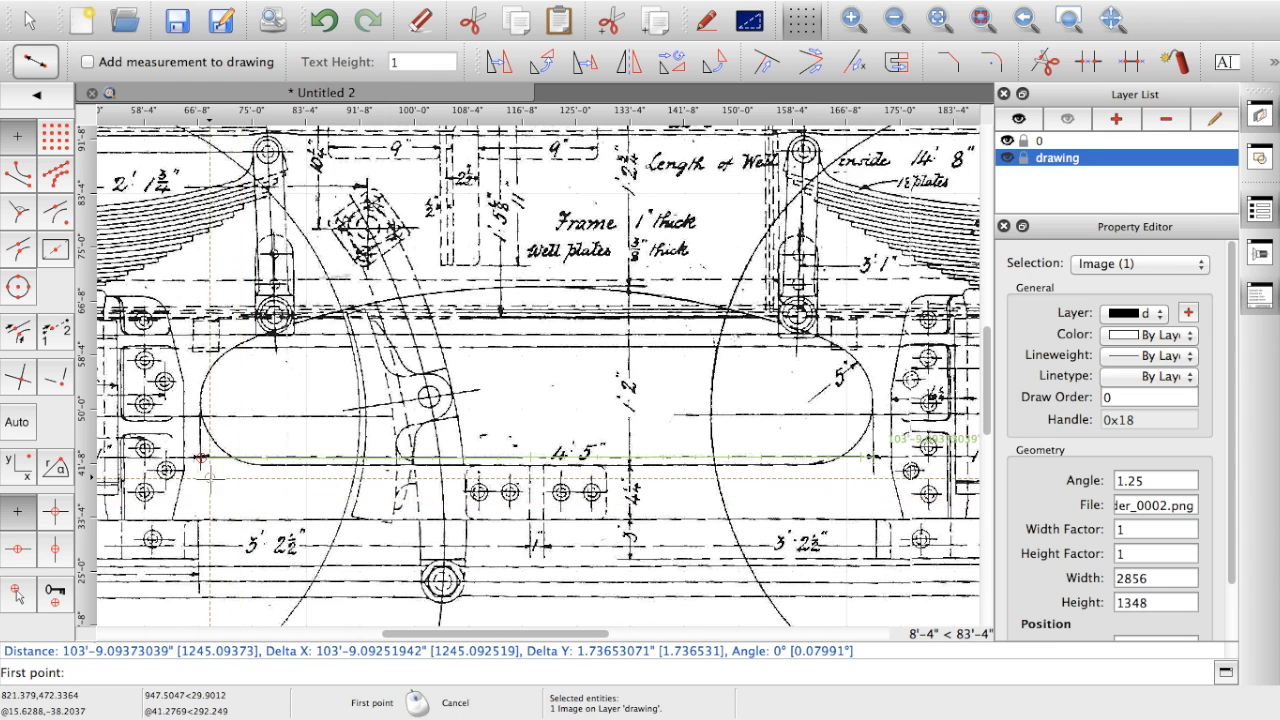
pyautogui.moveTo(592, 440)
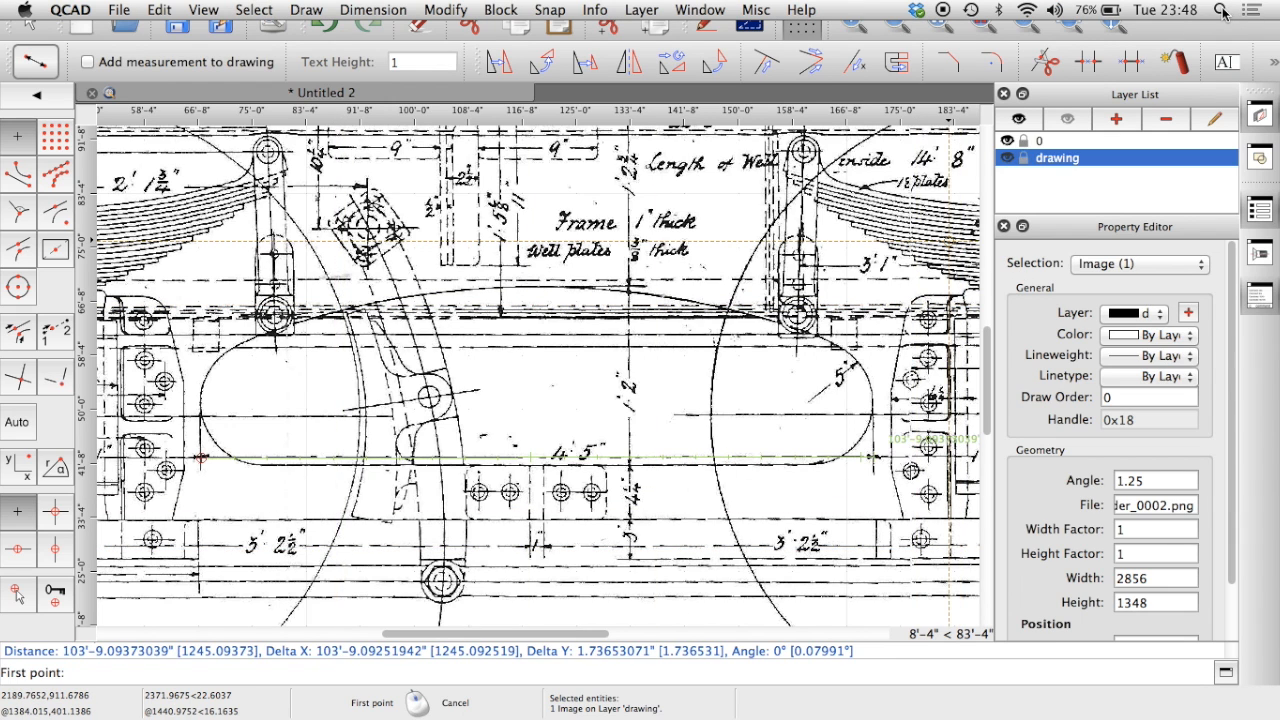
# Step: Launch Calculator via Spotlight, clear it and enter 1245.09
pyautogui.write('ca')
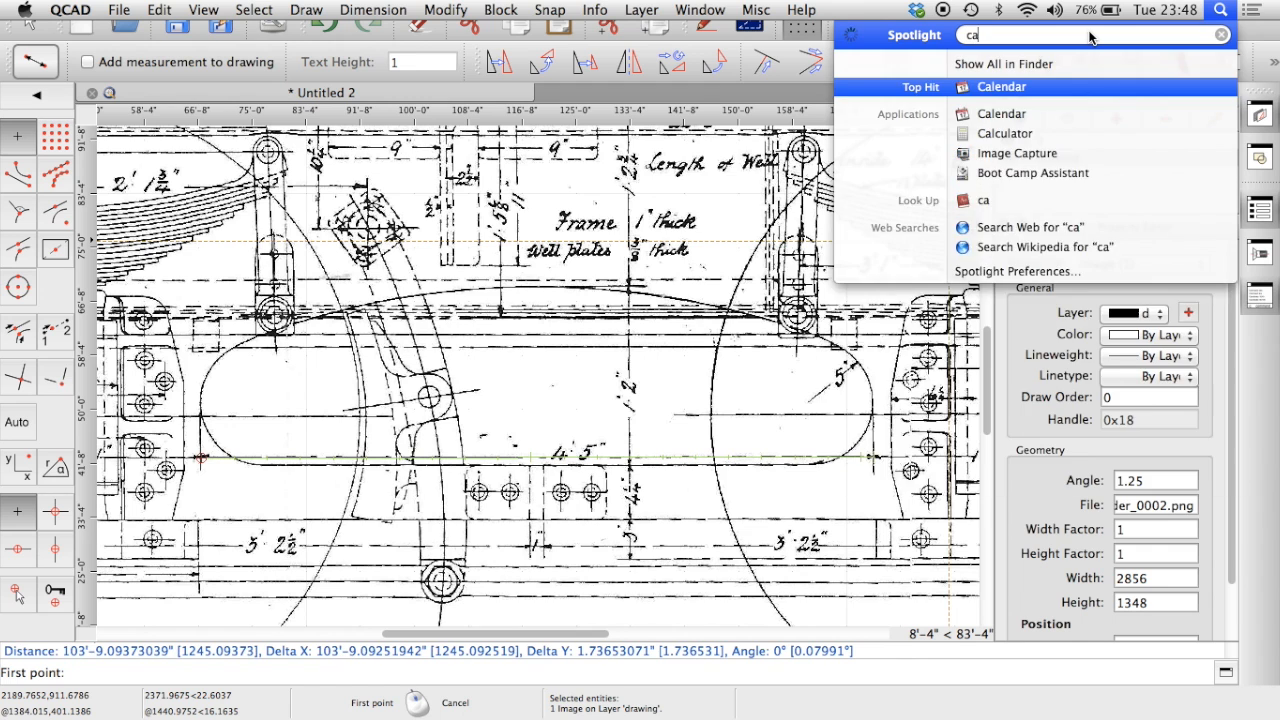
pyautogui.click(1000, 87)
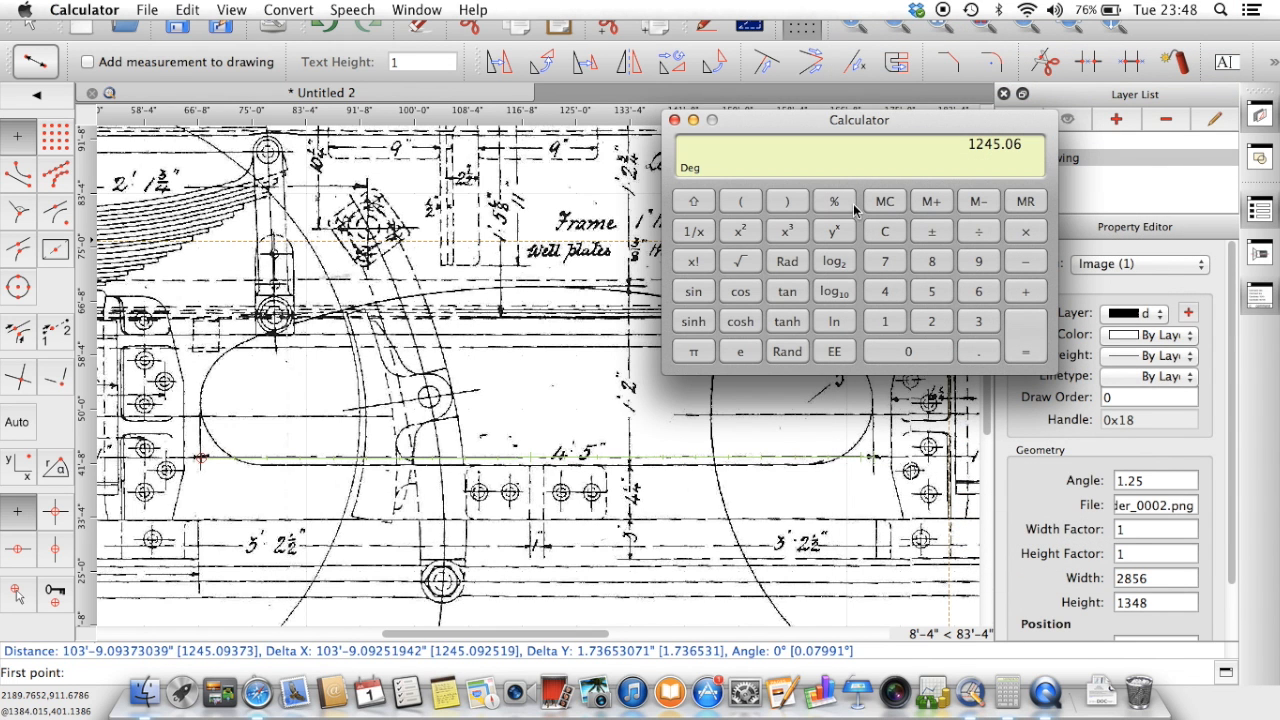
pyautogui.click(883, 231)
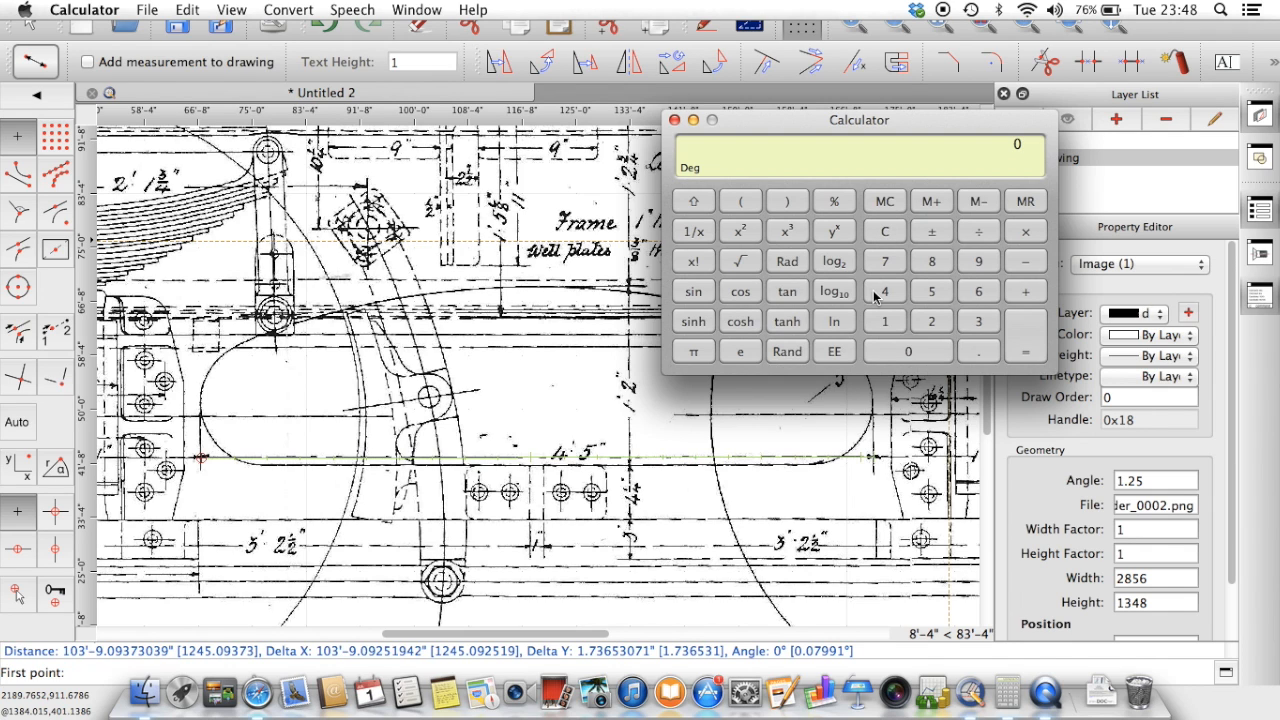
pyautogui.click(882, 320)
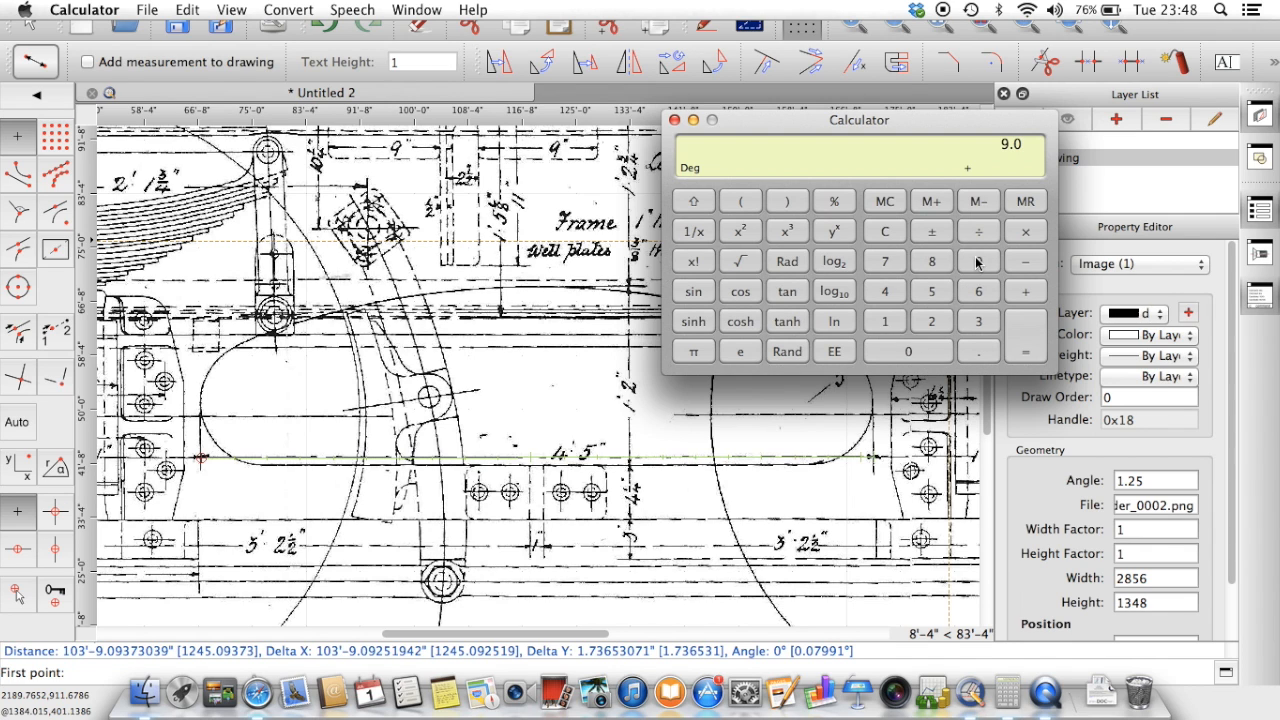
pyautogui.click(1024, 338)
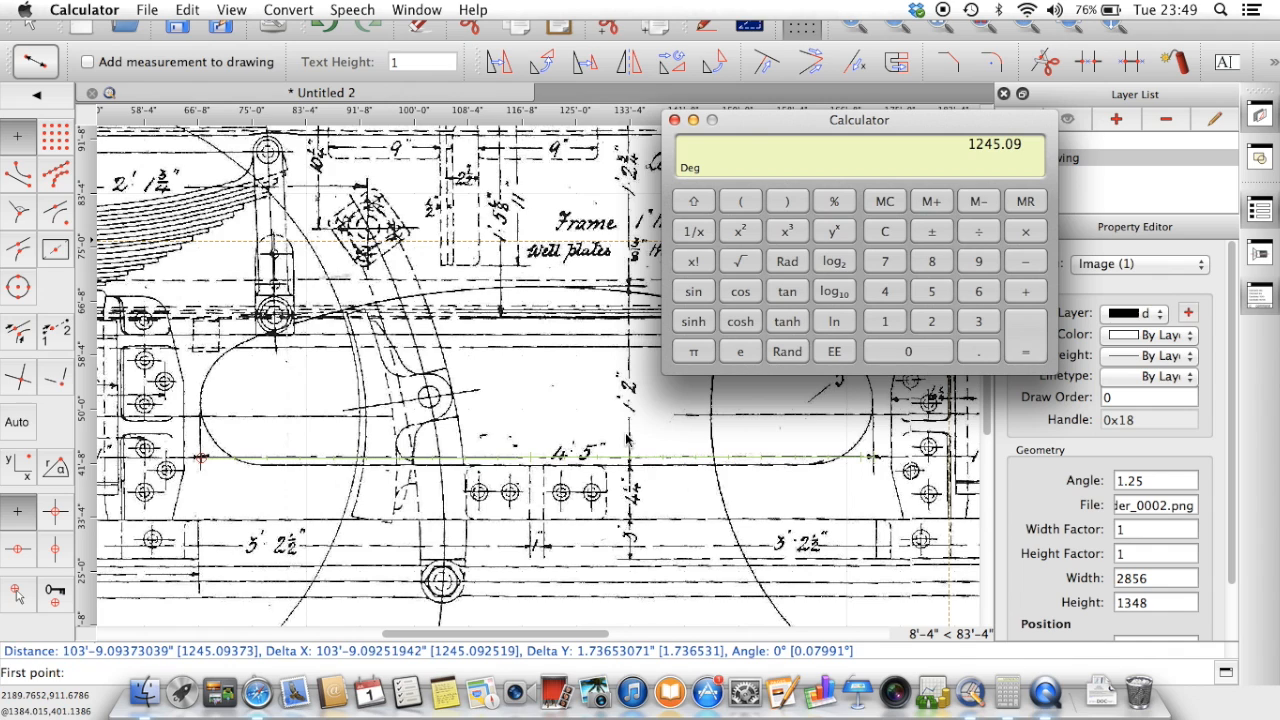
pyautogui.moveTo(590, 467)
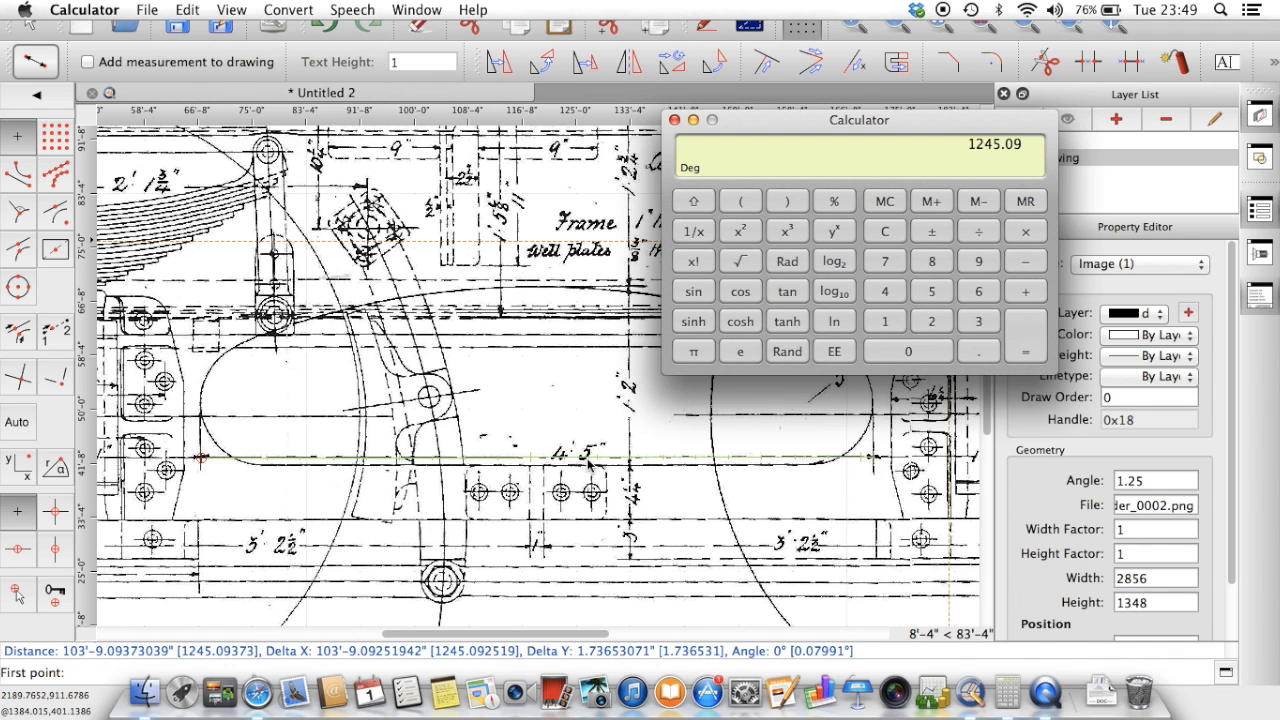
pyautogui.moveTo(760, 388)
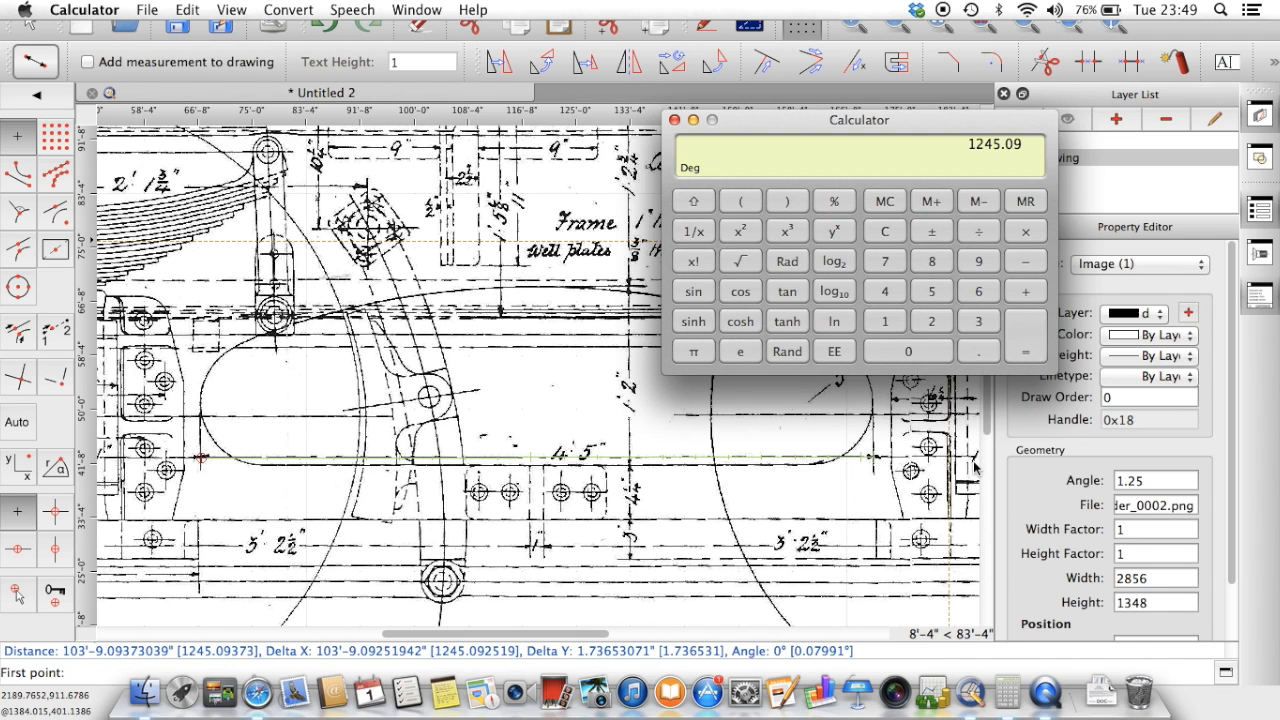
pyautogui.moveTo(1033, 461)
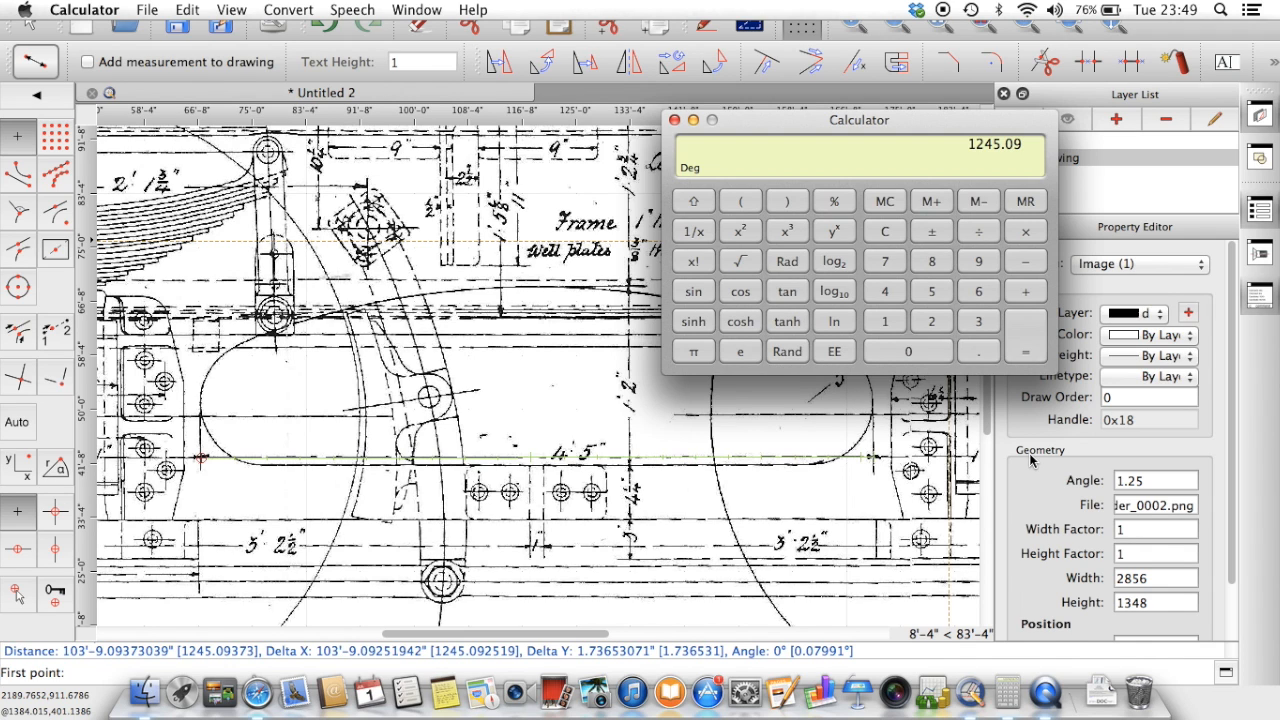
pyautogui.moveTo(1037, 537)
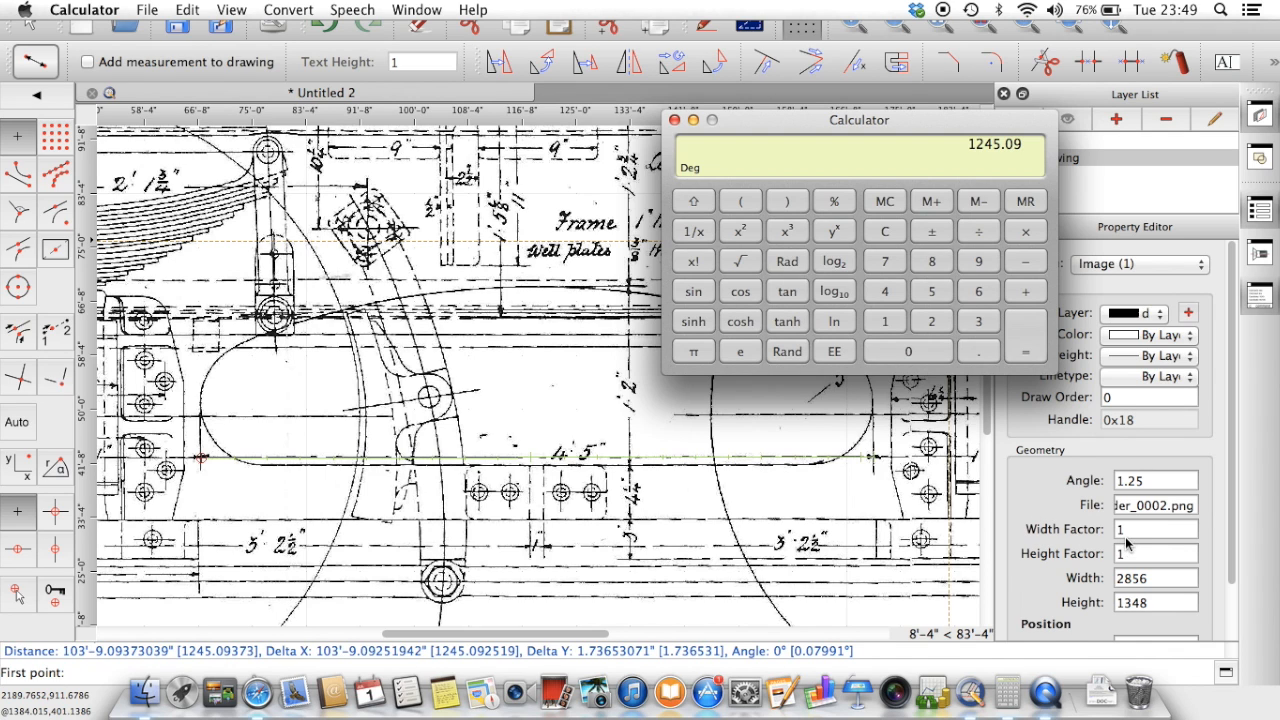
pyautogui.moveTo(1126, 543)
pyautogui.write('53')
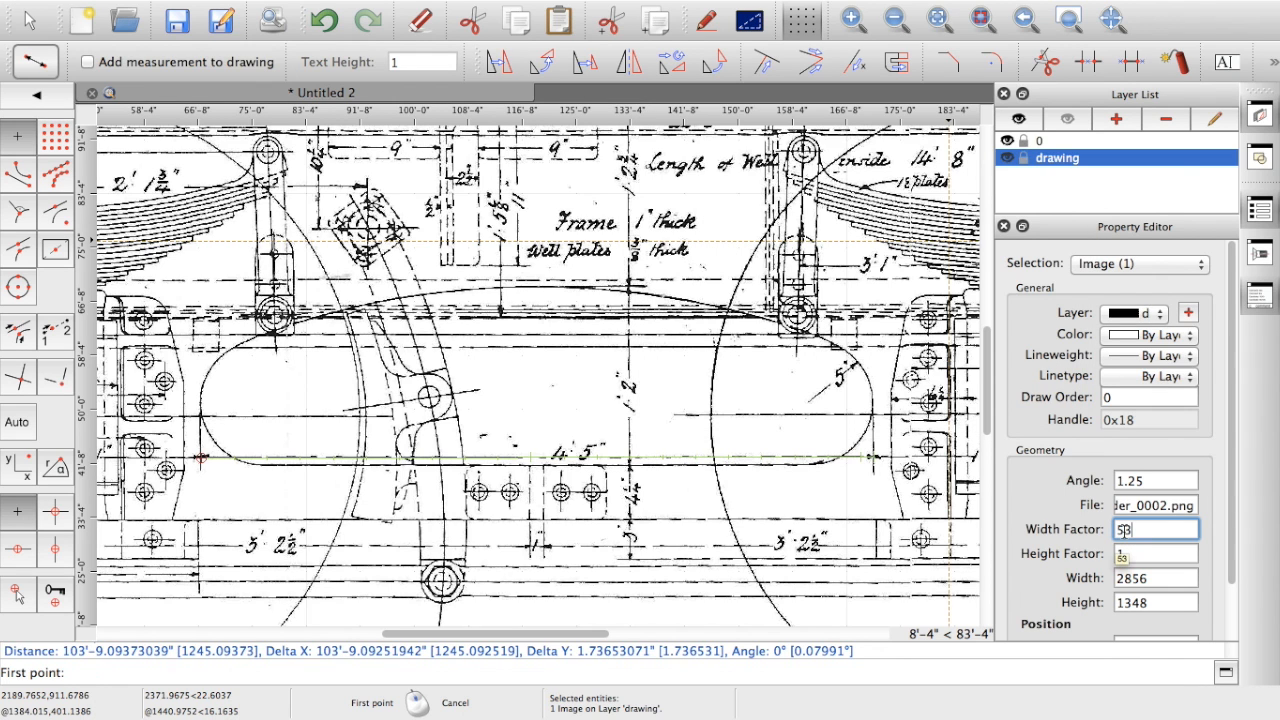
# Step: Enter 53/12/1243.09 as the image Width Factor and 0.042636 as Height Factor
pyautogui.write('/12')
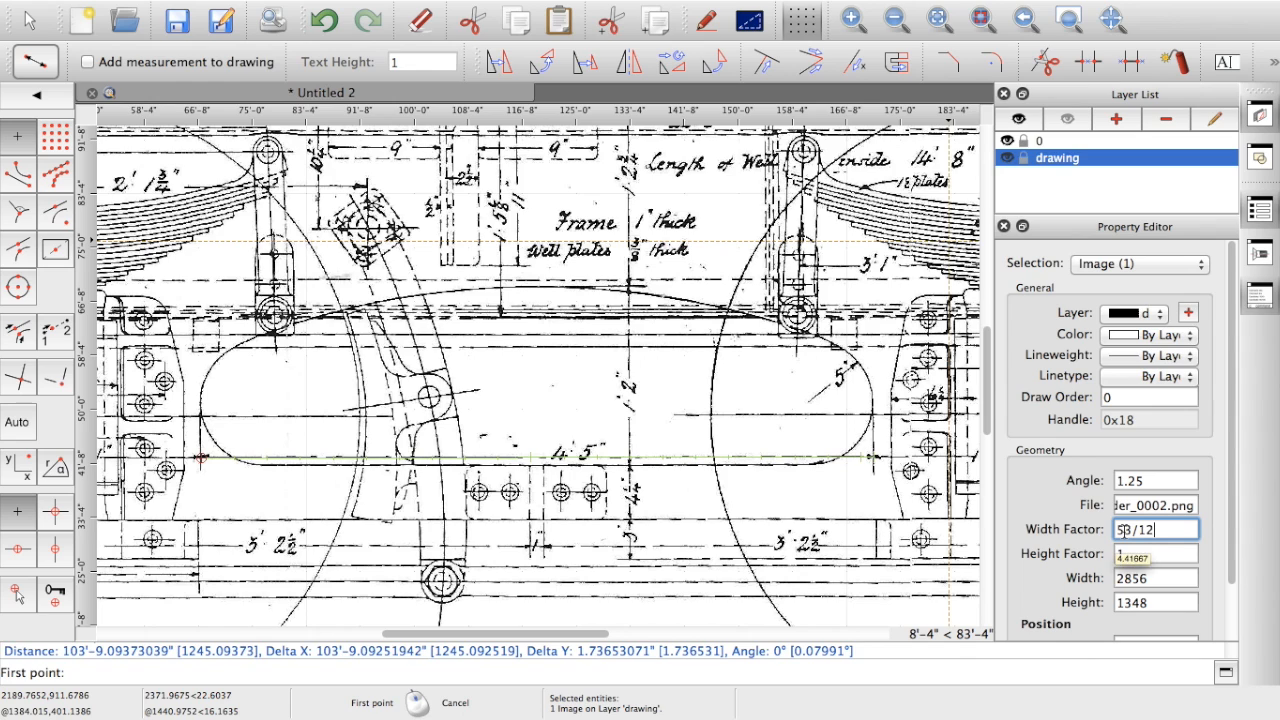
pyautogui.write('1243.09')
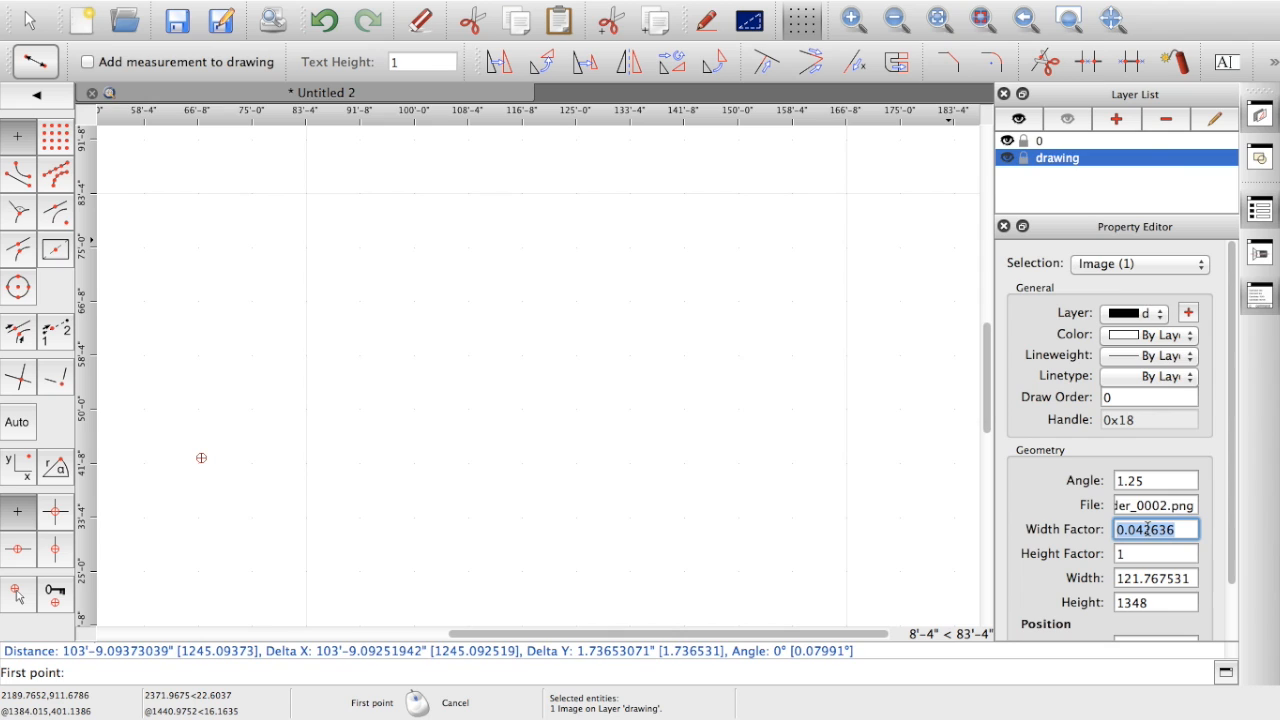
pyautogui.click(1155, 554)
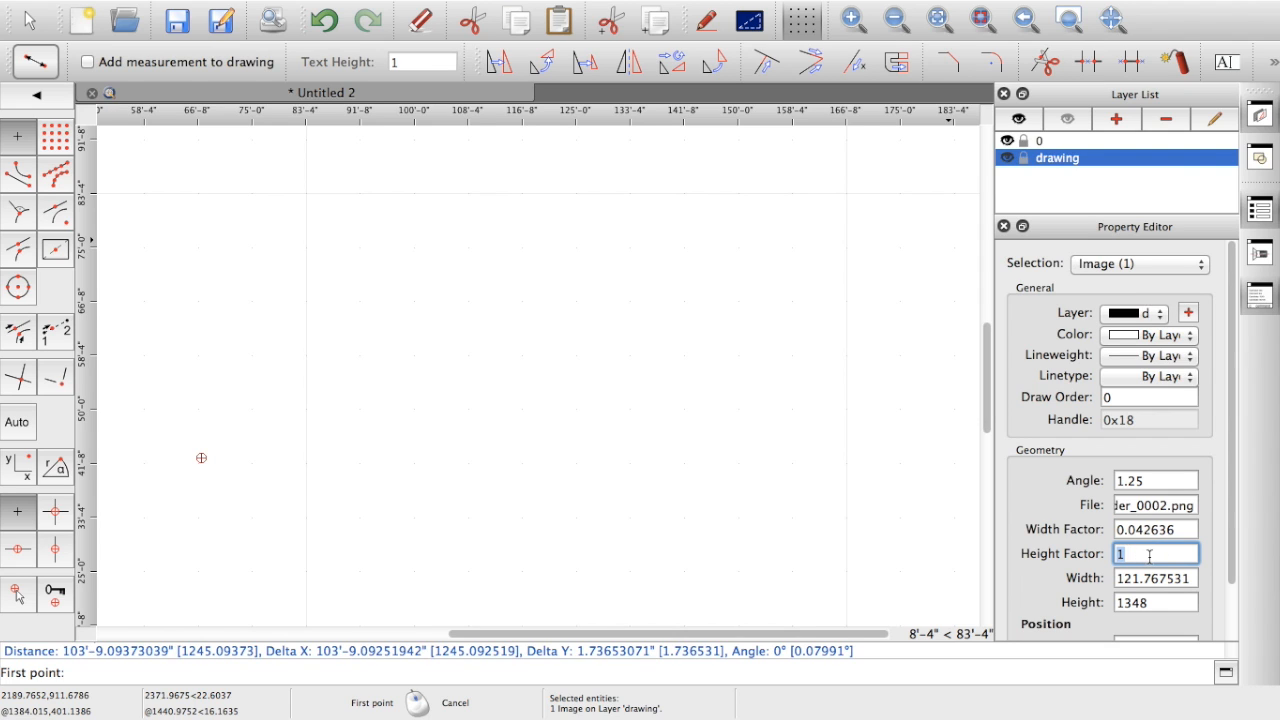
pyautogui.write('0.042636')
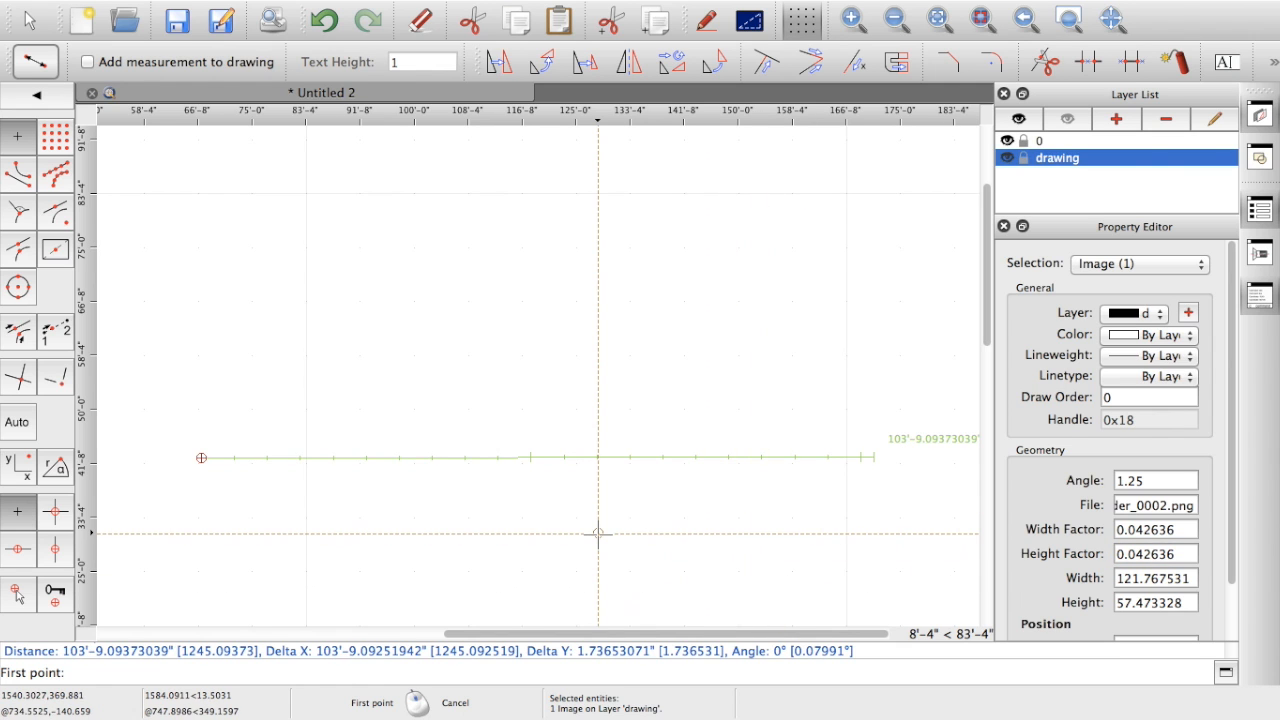
pyautogui.moveTo(524, 401)
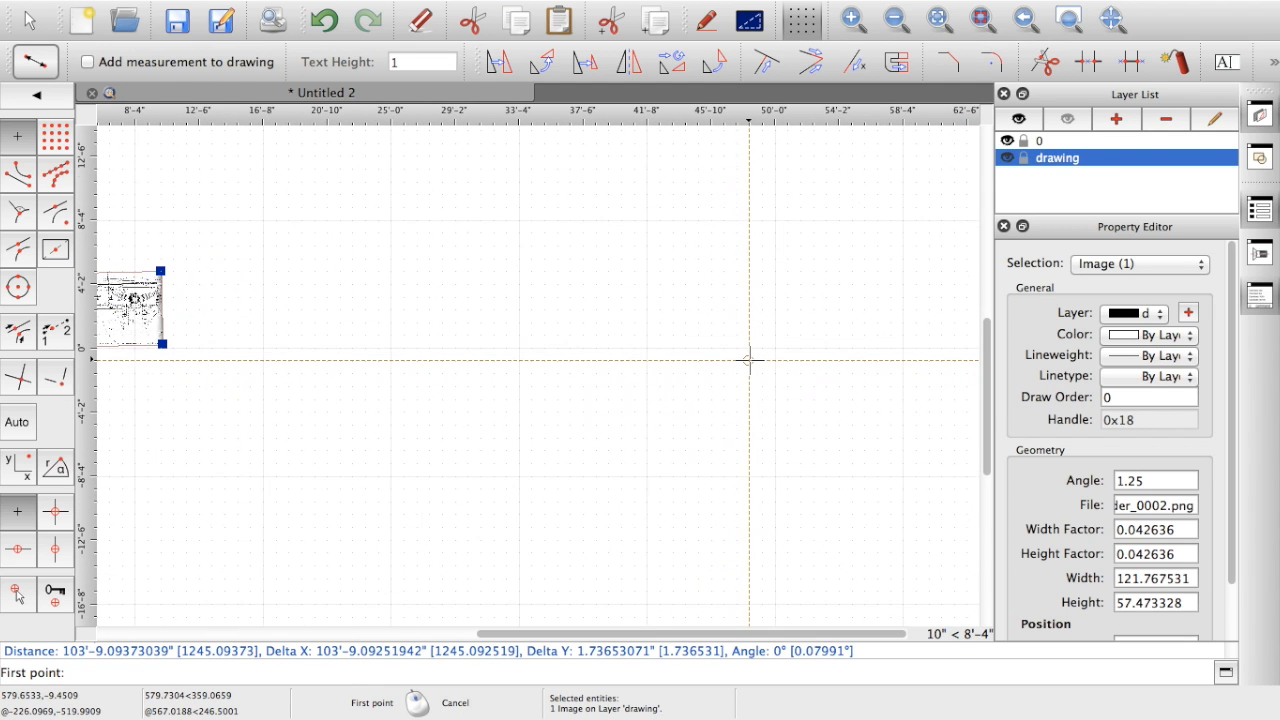
pyautogui.moveTo(537, 625)
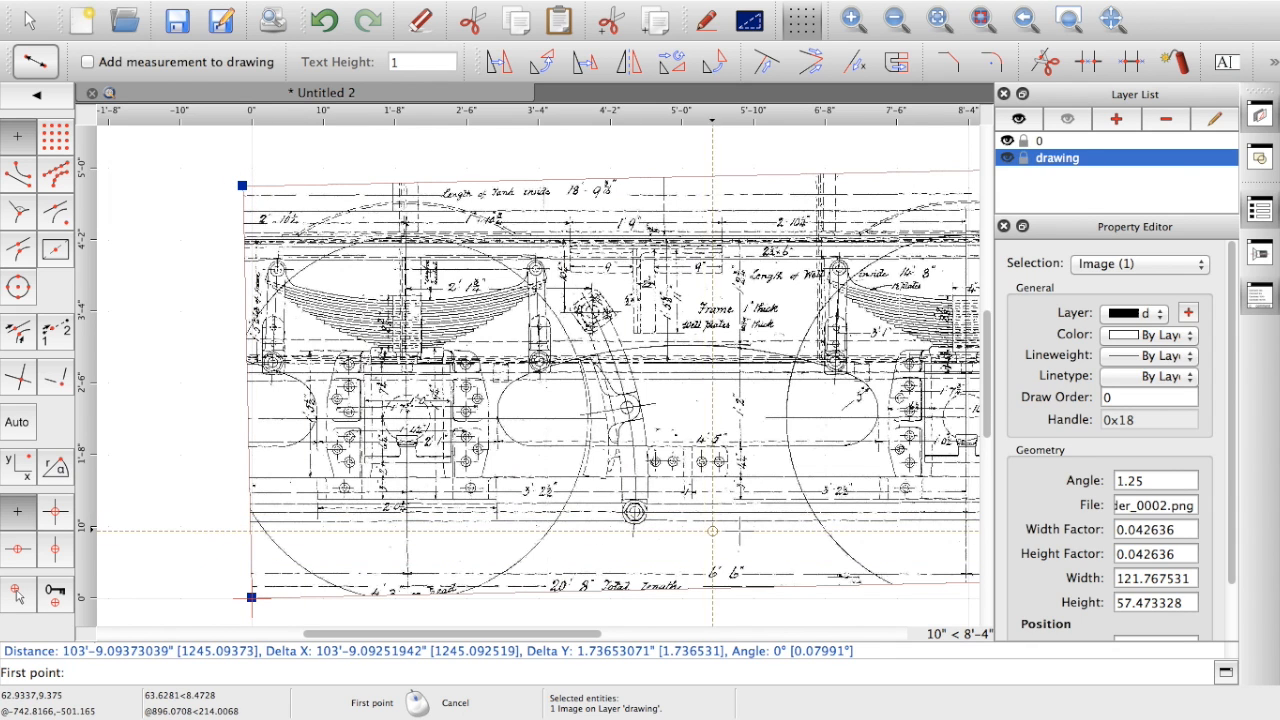
pyautogui.moveTo(758, 513)
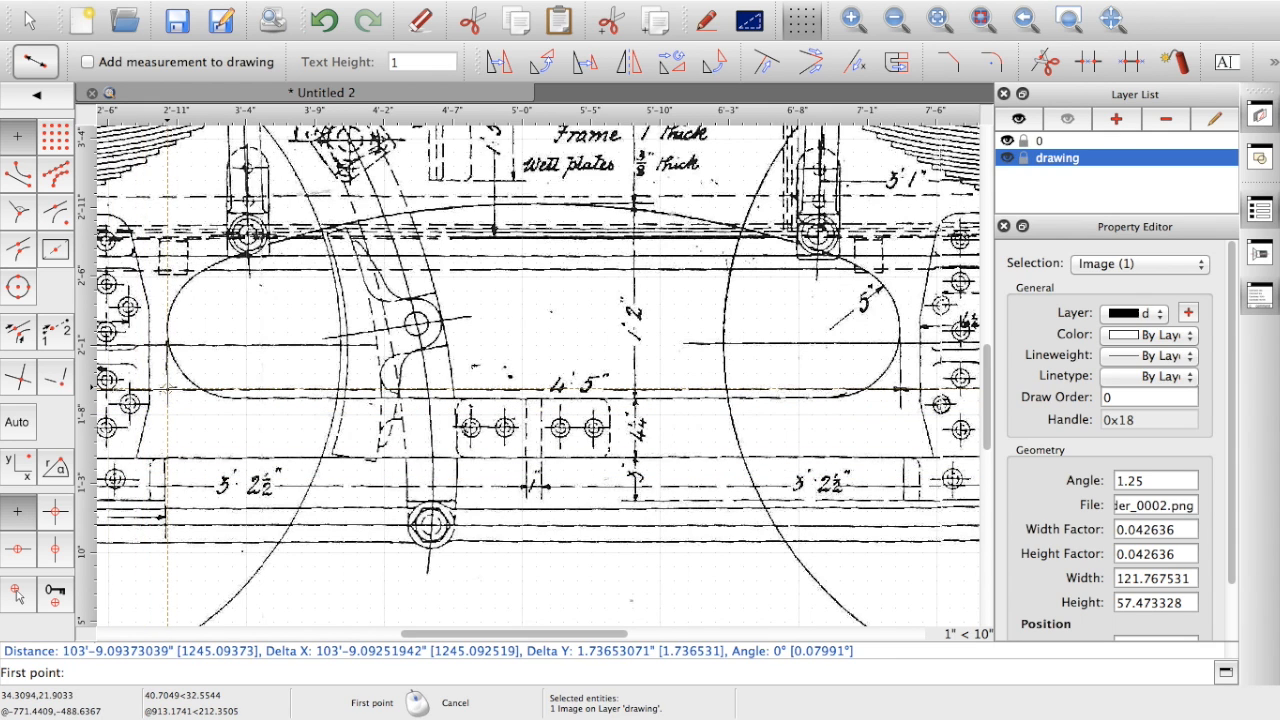
# Step: Start measuring across the 4' 5" dimension on the rescaled scan
pyautogui.click(167, 388)
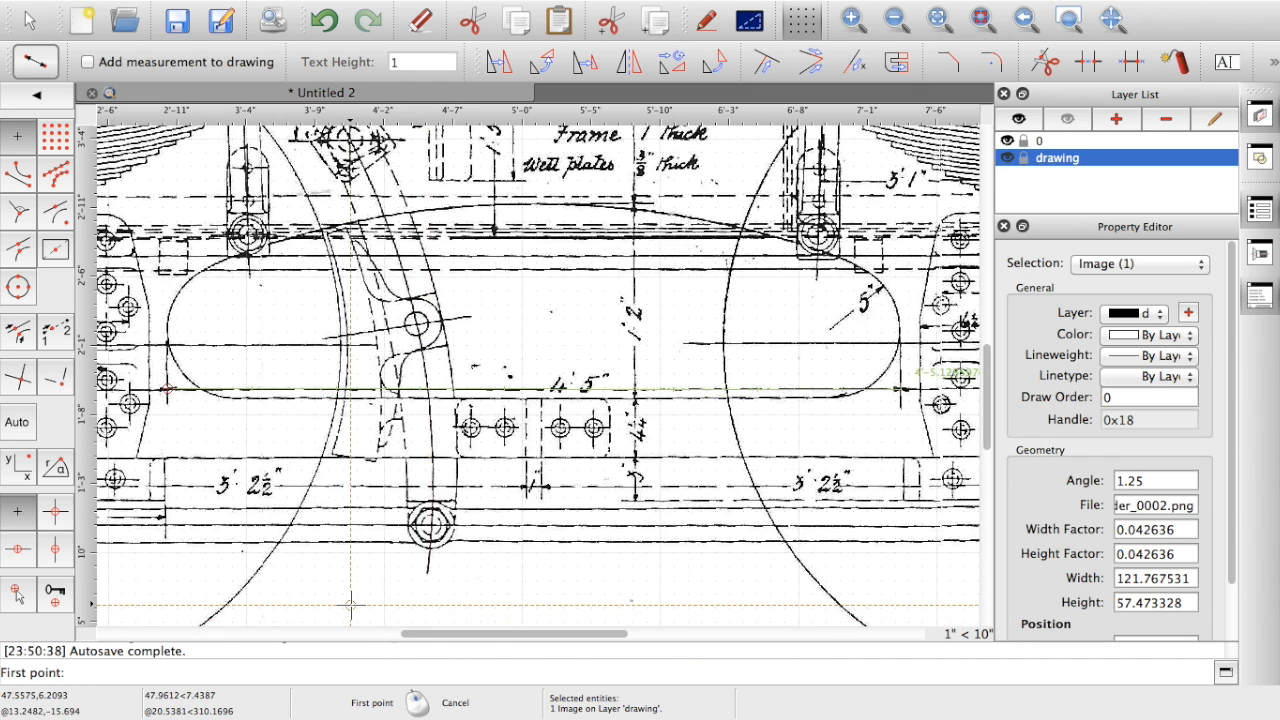
pyautogui.moveTo(912, 360)
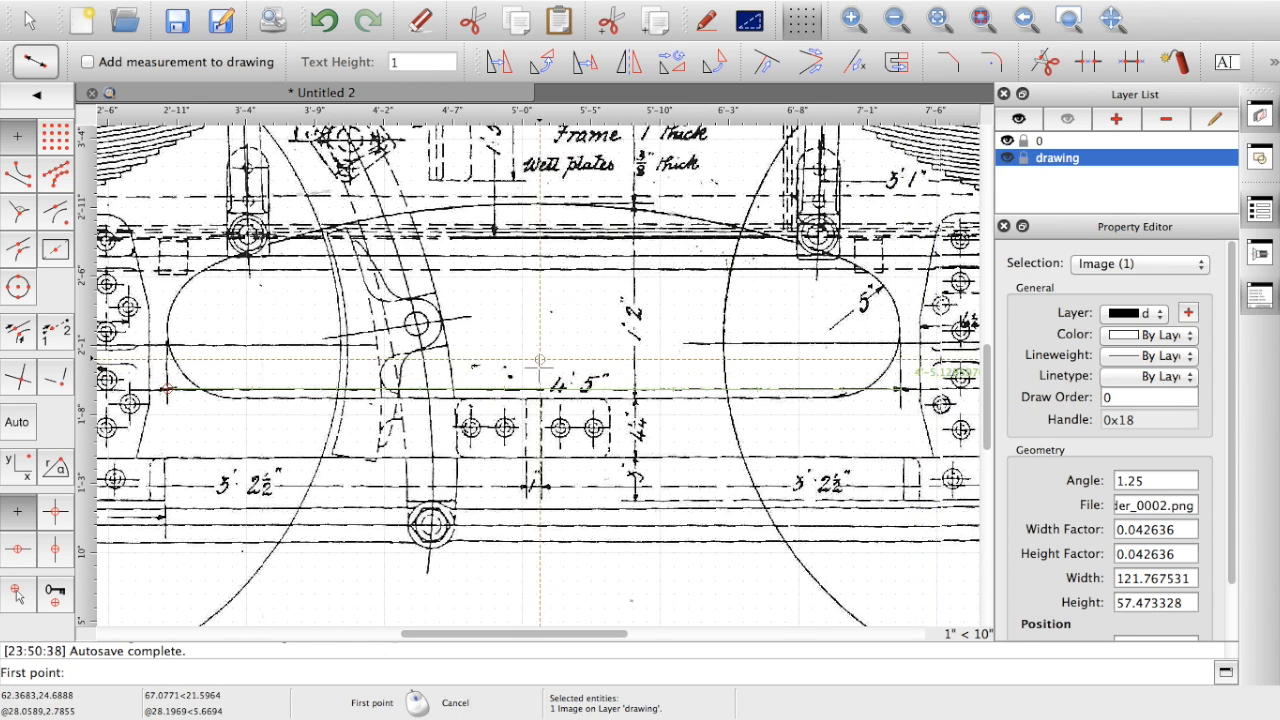
pyautogui.moveTo(576, 403)
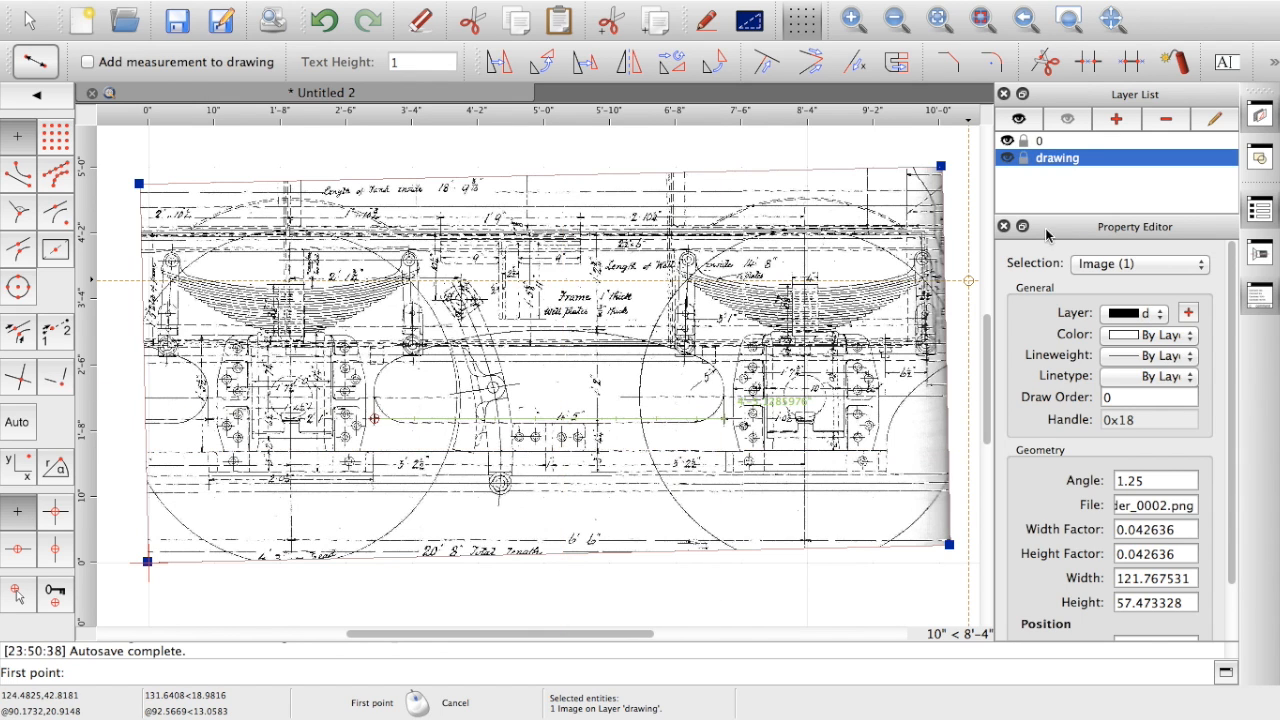
# Step: Add a layer named 'outline' with its colour set to Red
pyautogui.click(1116, 118)
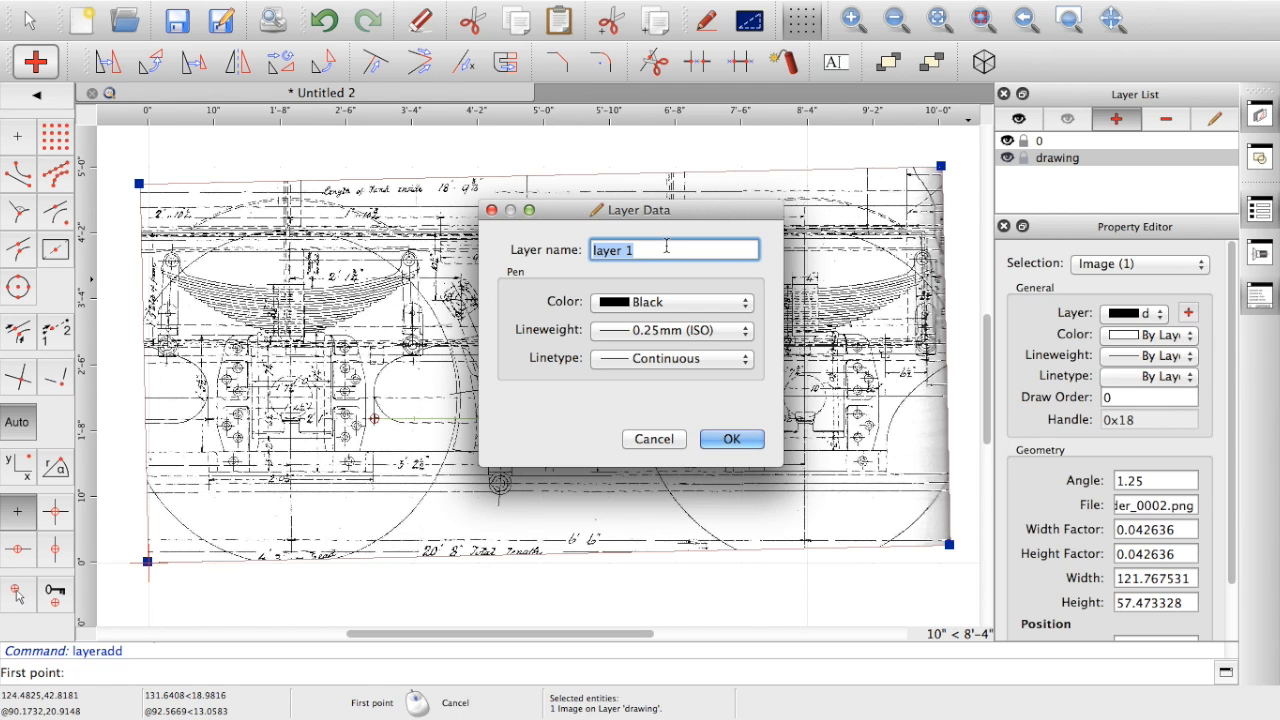
pyautogui.write('outli')
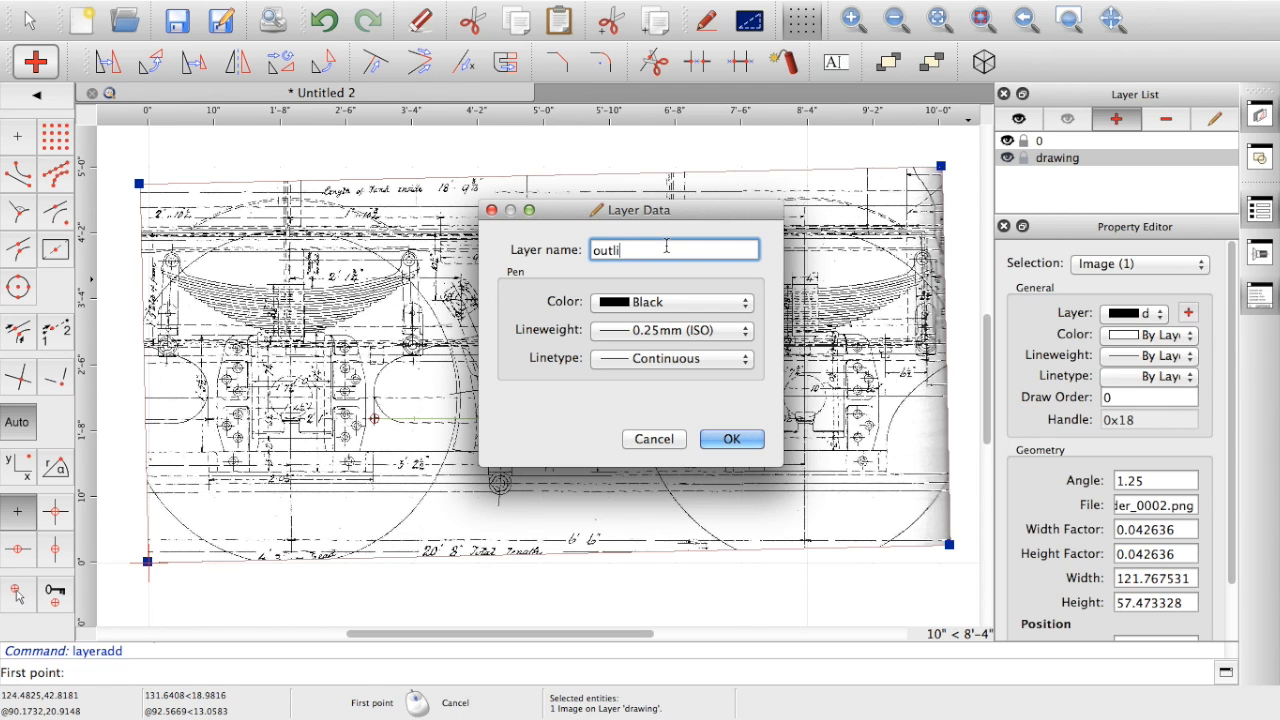
pyautogui.write('ne')
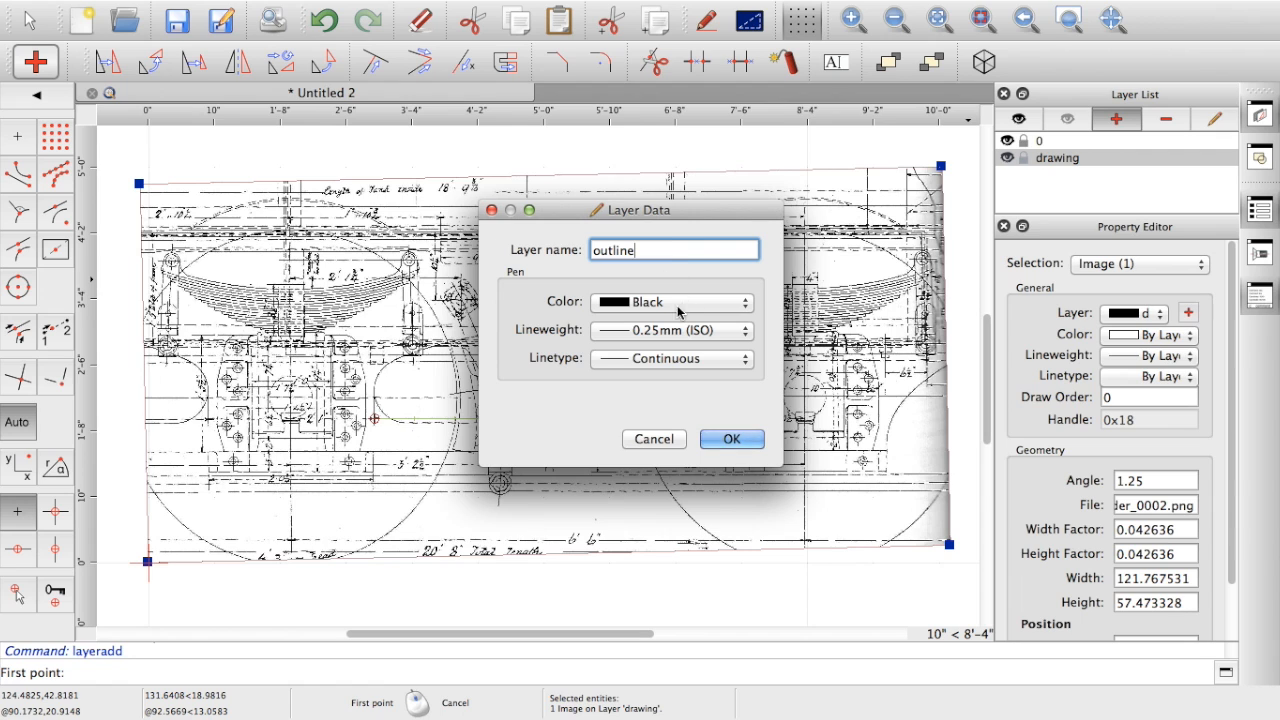
pyautogui.click(670, 302)
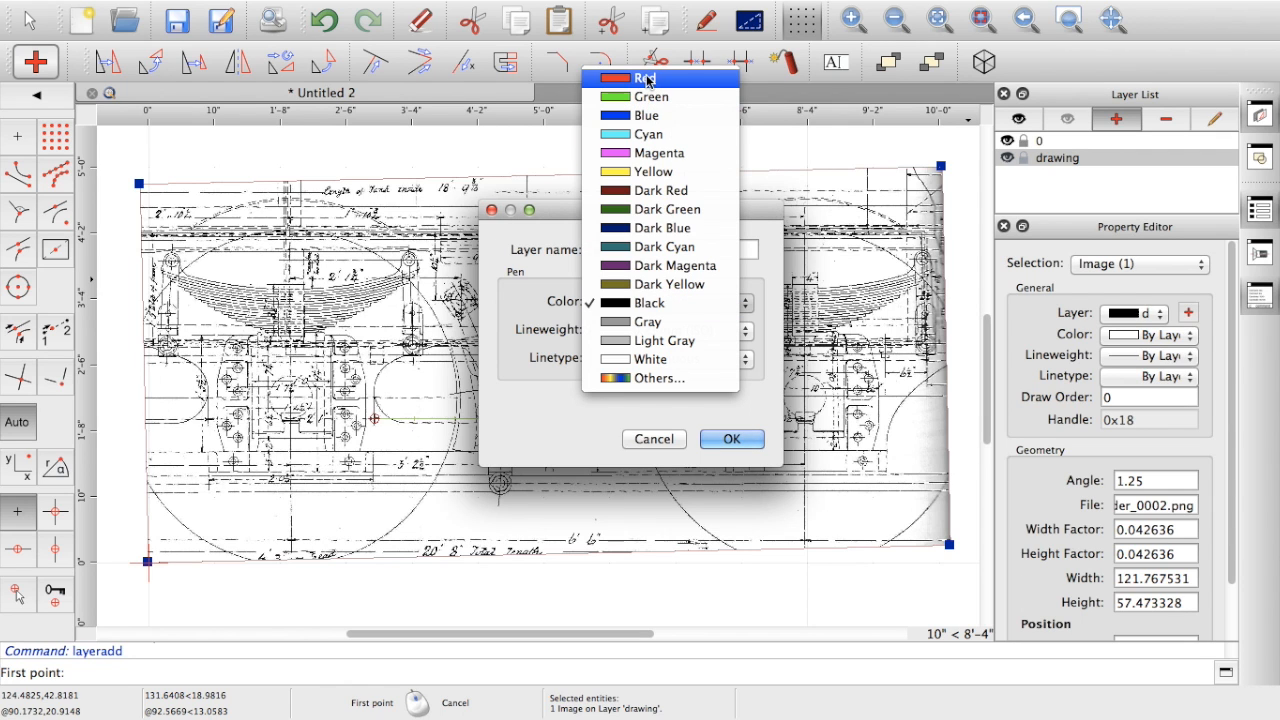
pyautogui.click(648, 78)
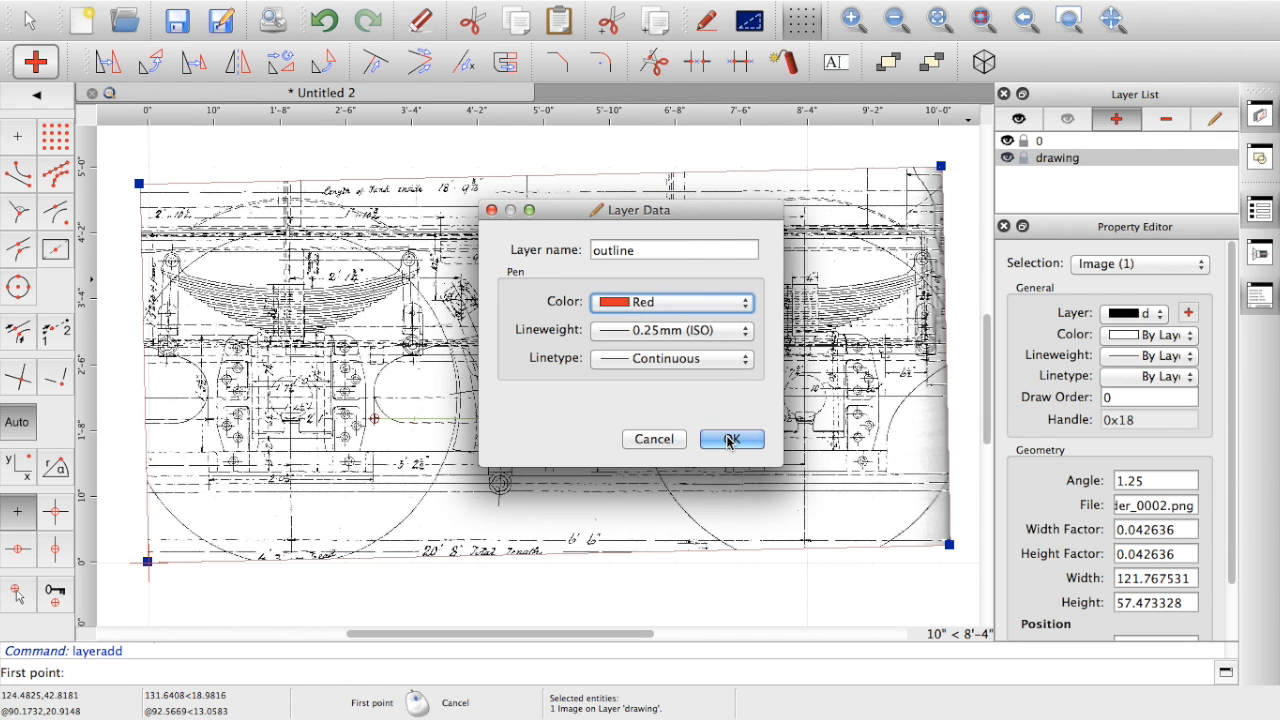
pyautogui.click(730, 439)
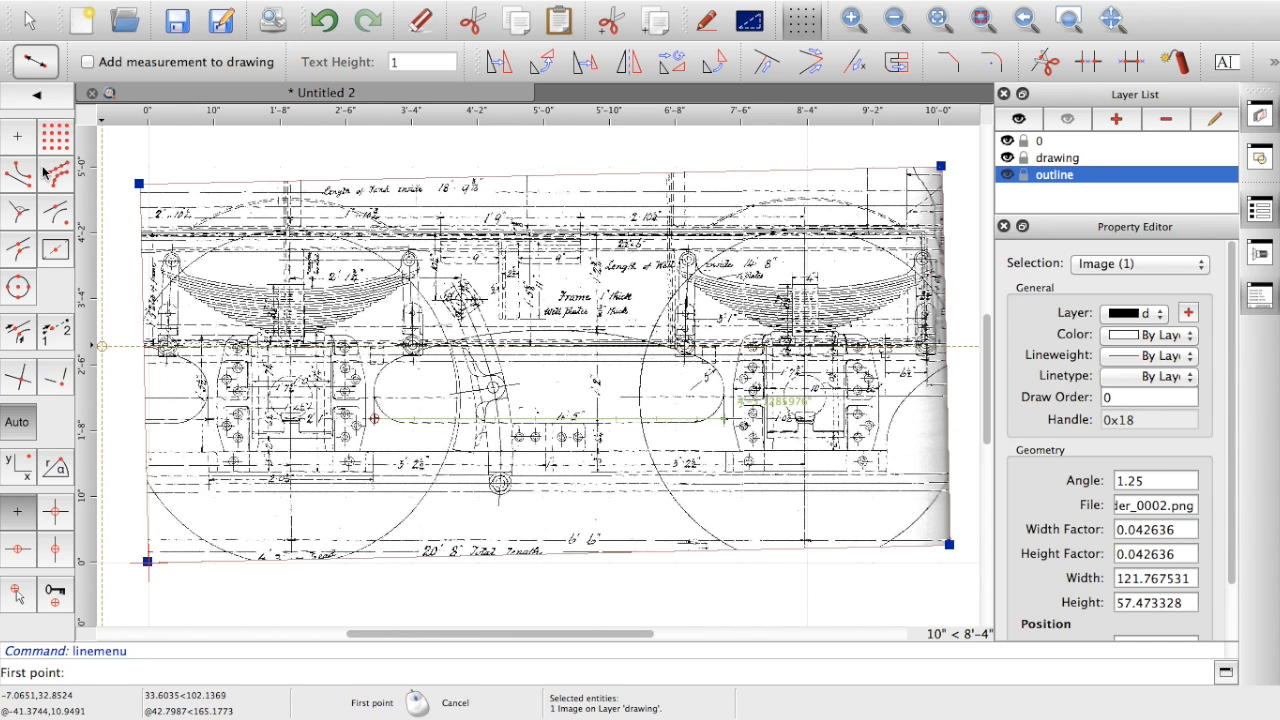
pyautogui.moveTo(40, 245)
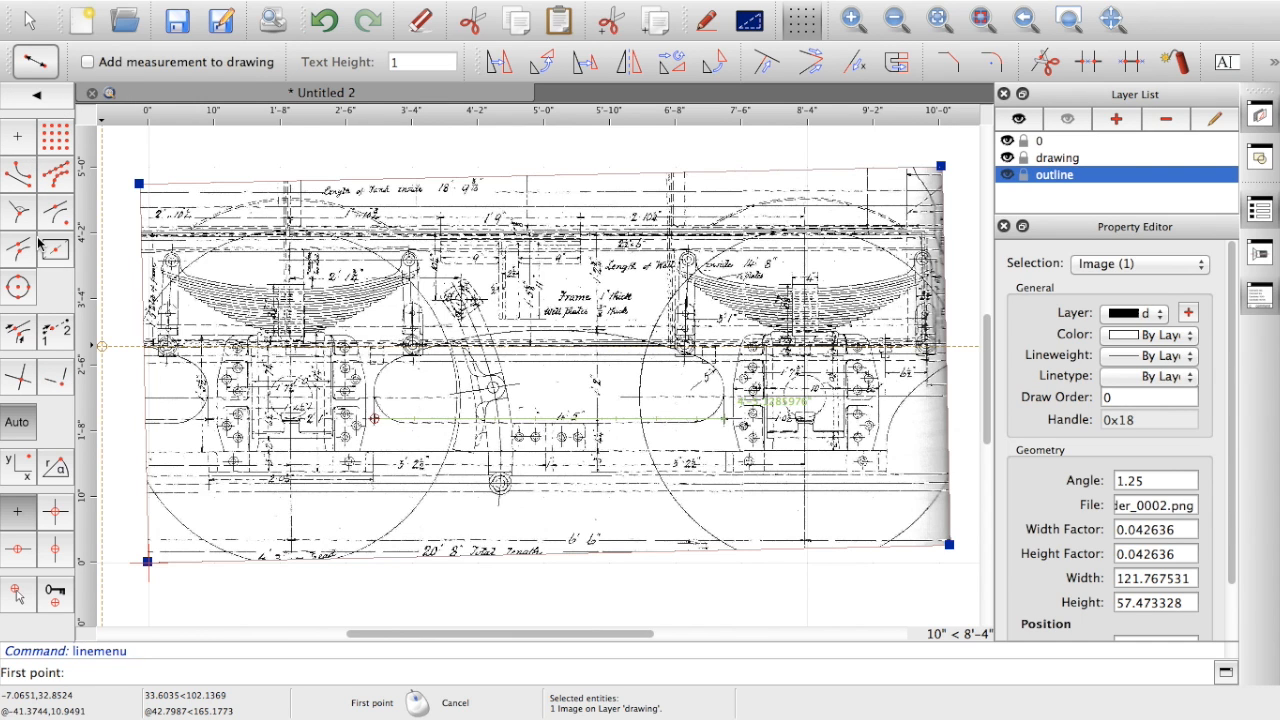
pyautogui.moveTo(55, 138)
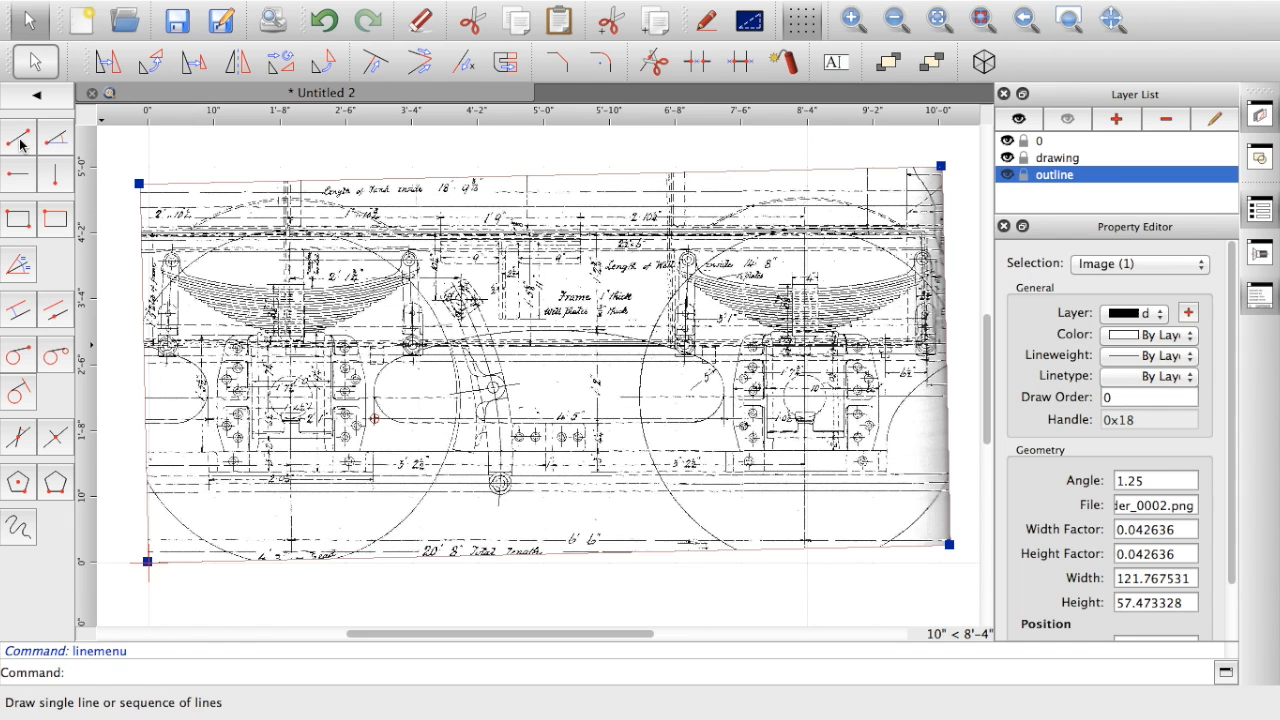
# Step: Draw a red line along the slot's bottom edge, toggling the drawing layer off and on
pyautogui.click(18, 138)
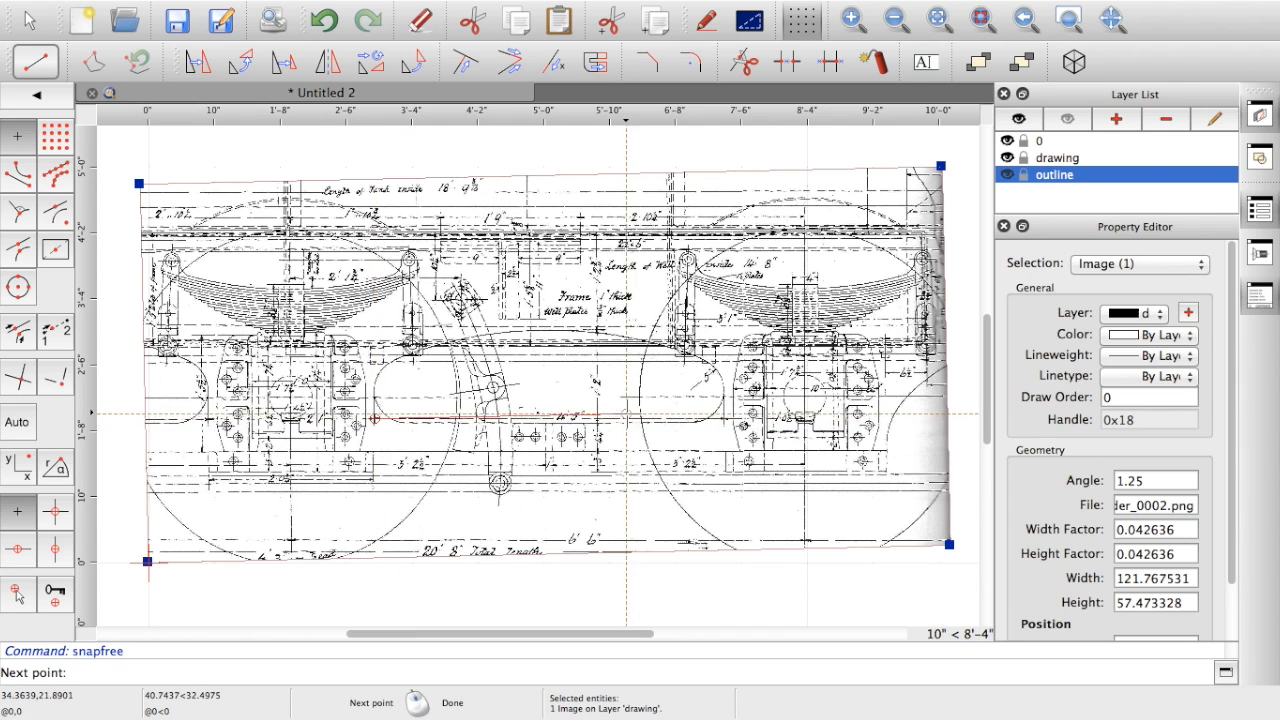
pyautogui.moveTo(723, 419)
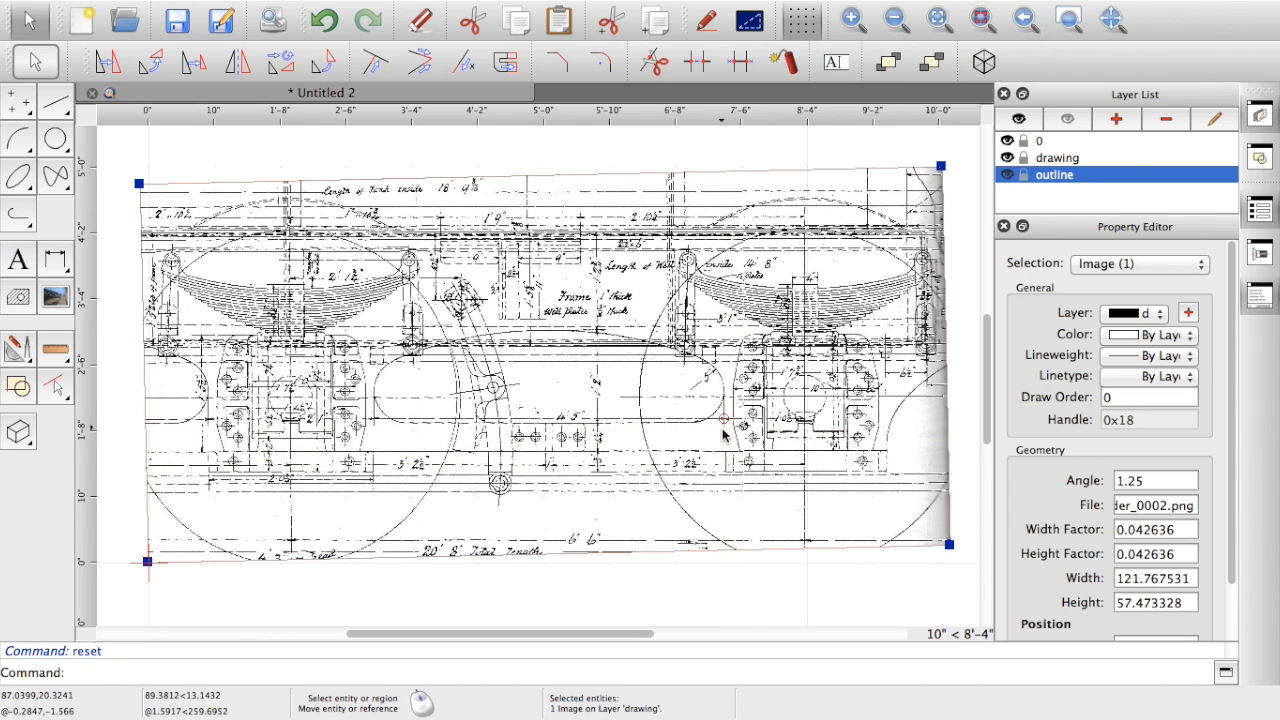
pyautogui.click(1007, 157)
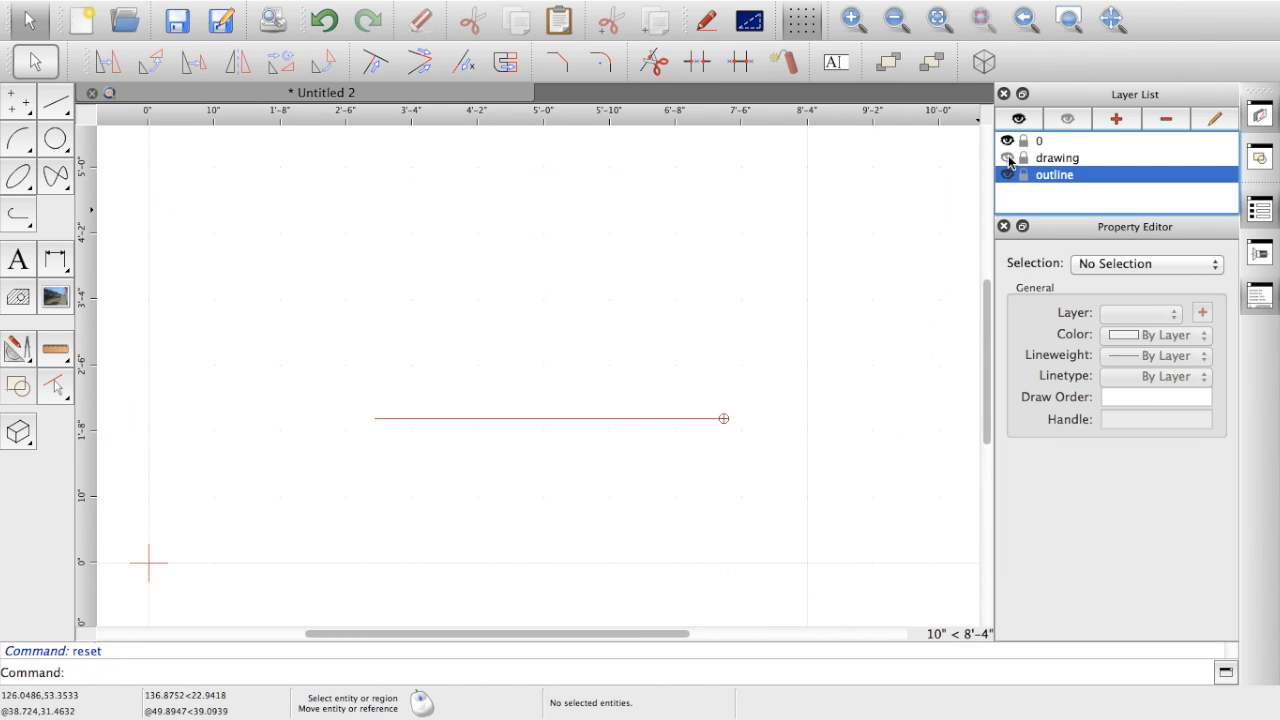
pyautogui.click(1007, 157)
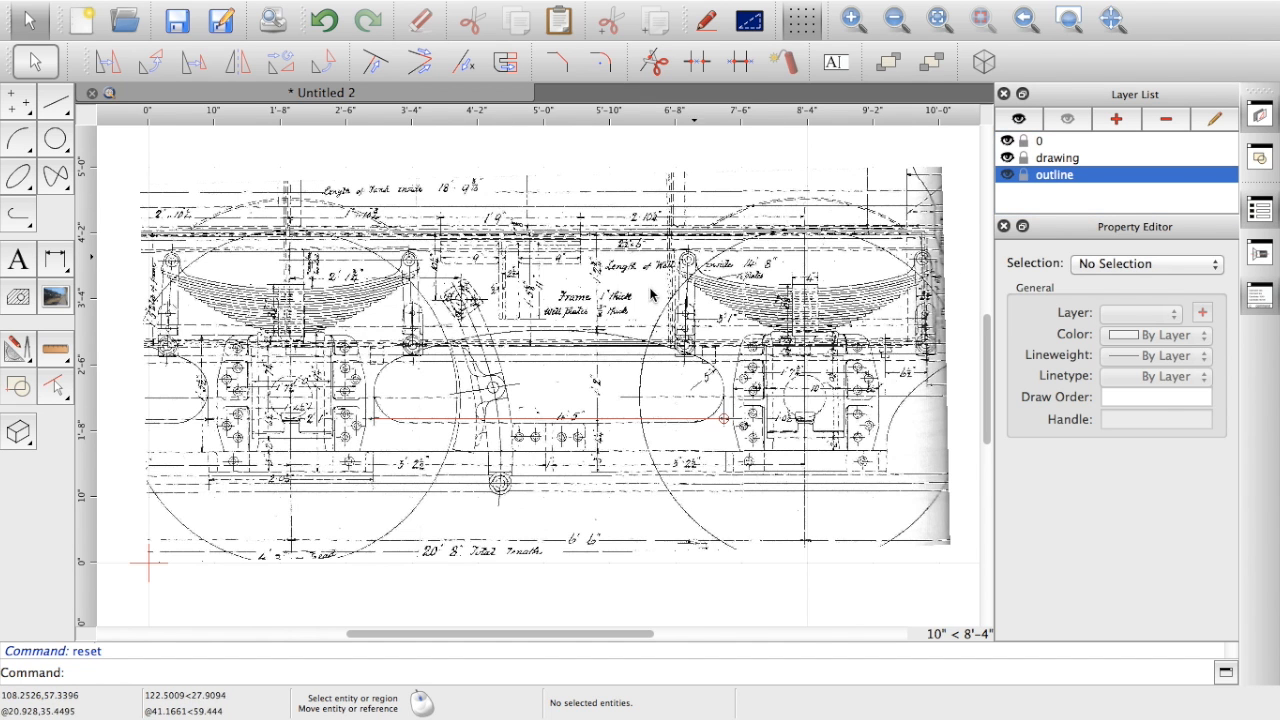
pyautogui.moveTo(748, 383)
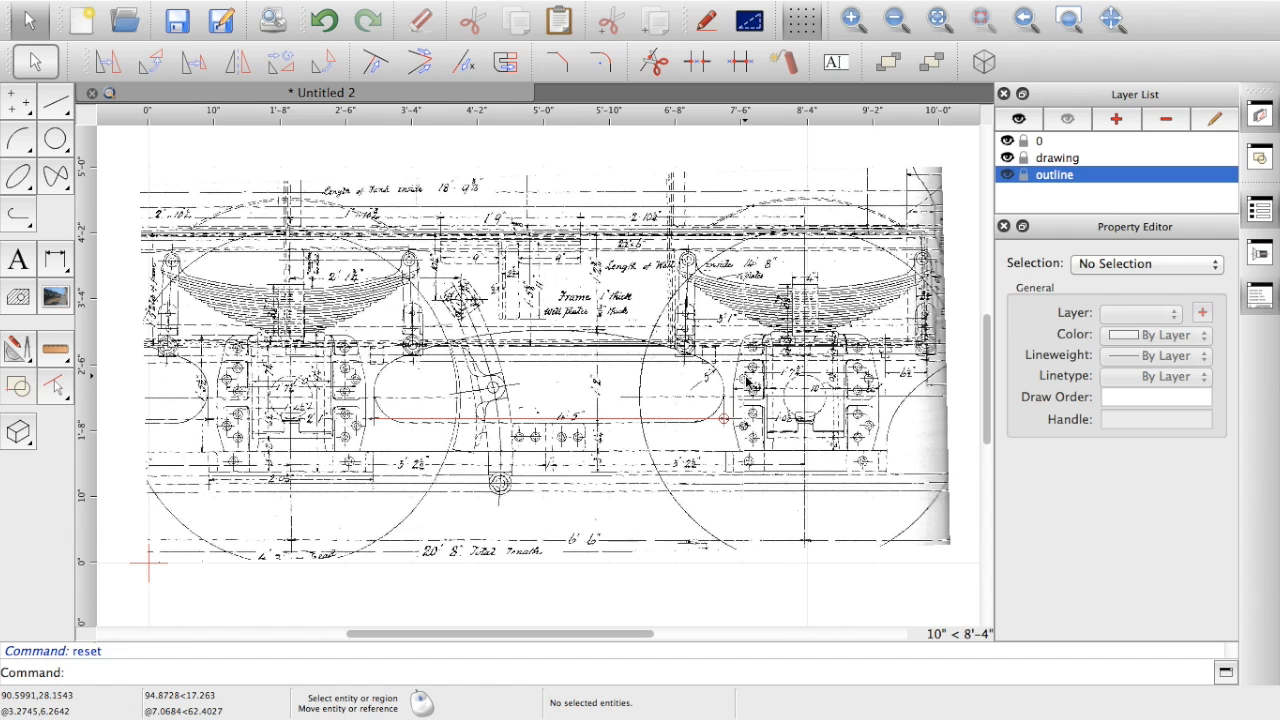